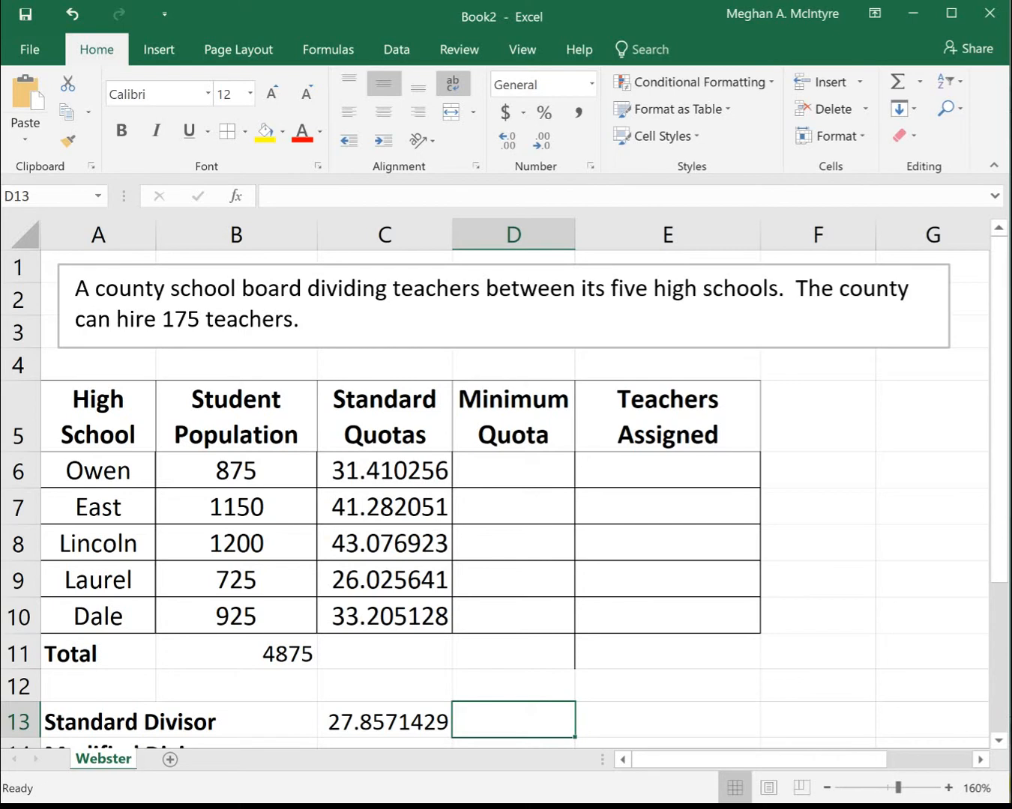
mouse_move(927, 378)
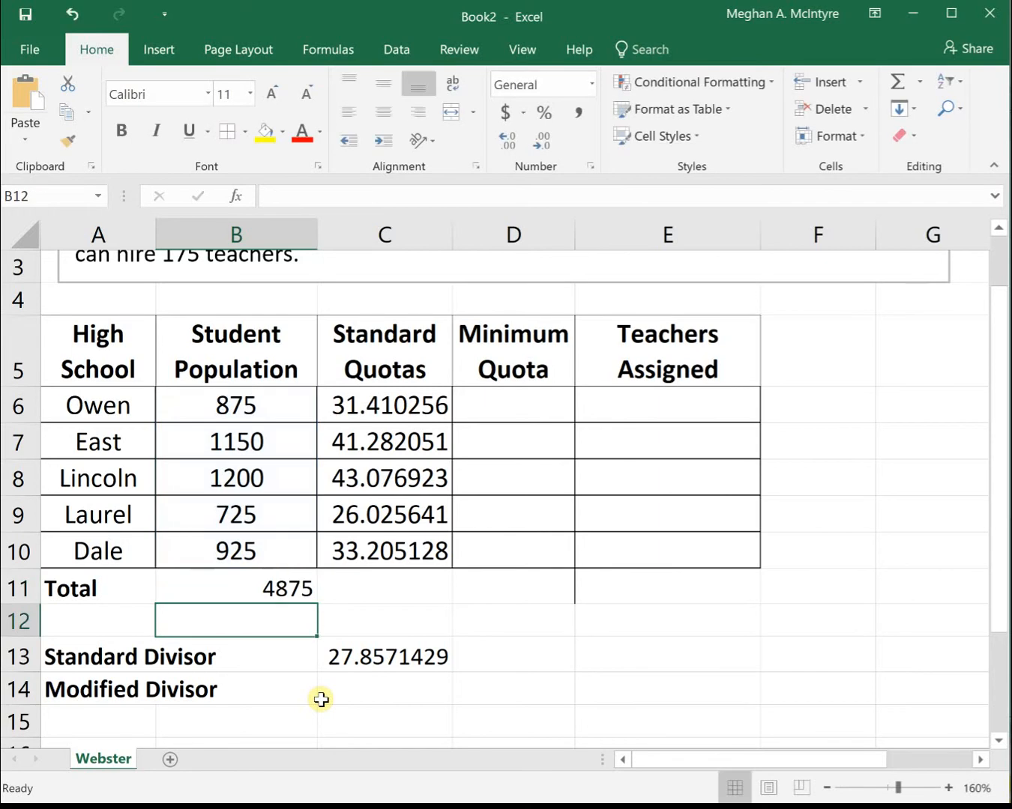
Step: Enter the standard divisor =4875/175 and rename the column D heading to Quota
text(=4875/175)
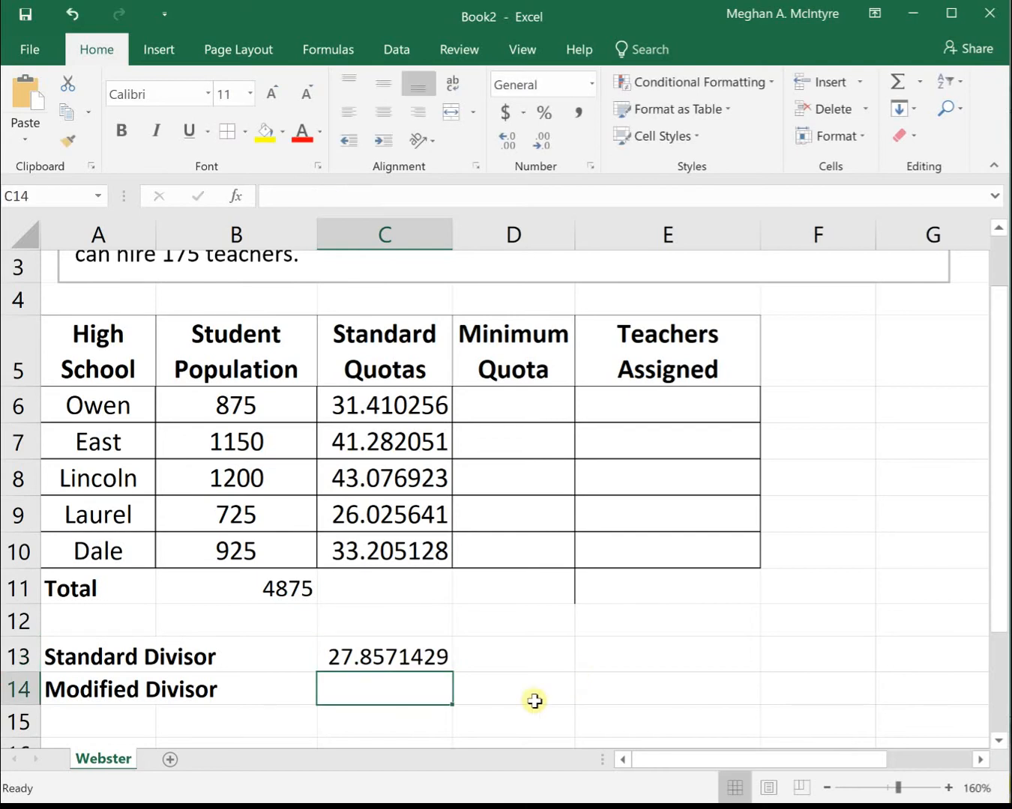
mouse_move(408, 408)
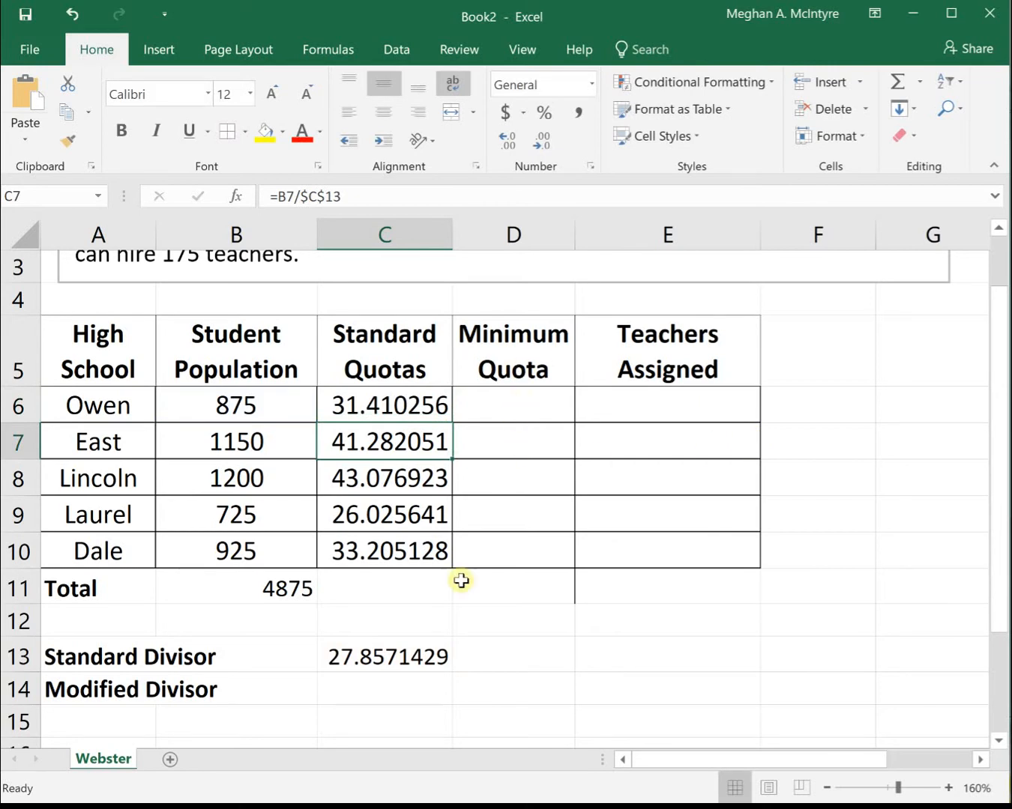
mouse_move(527, 351)
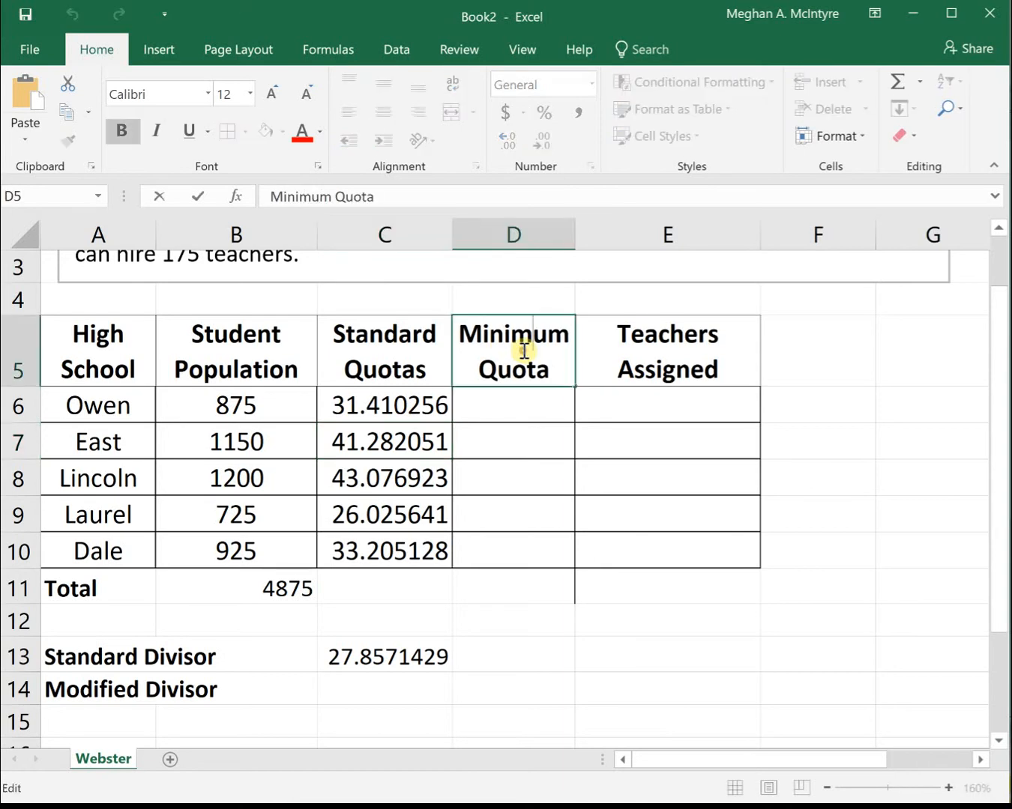
mouse_move(566, 375)
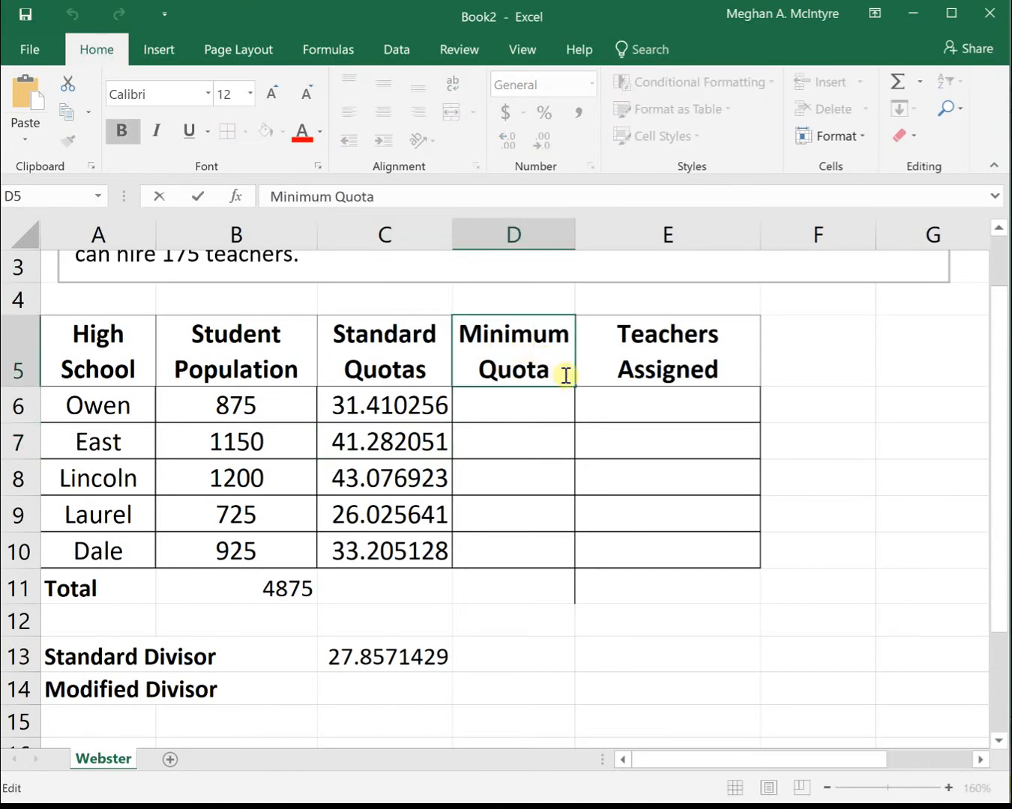
mouse_move(550, 405)
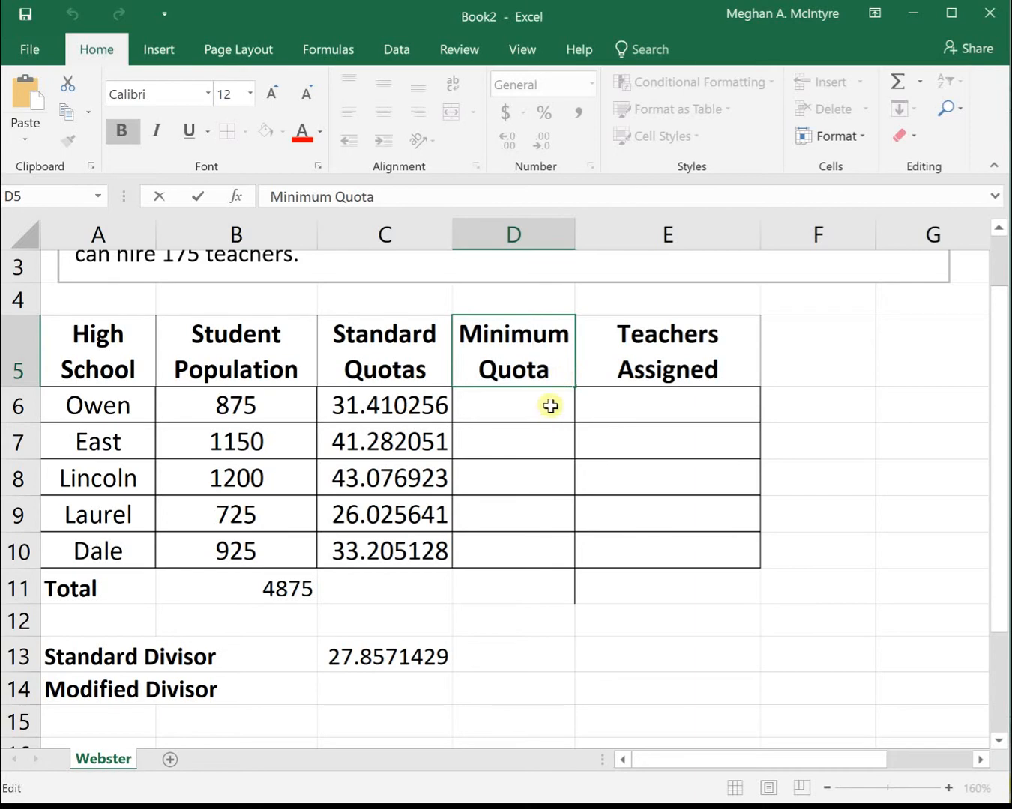
mouse_move(545, 421)
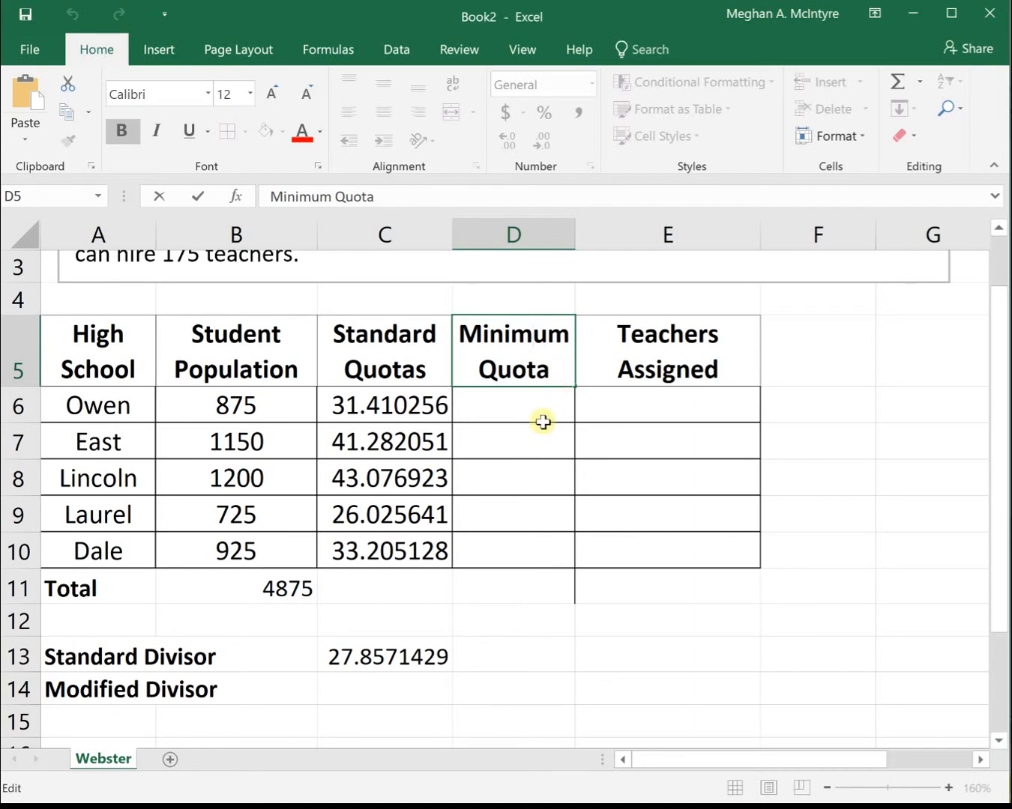
mouse_move(552, 372)
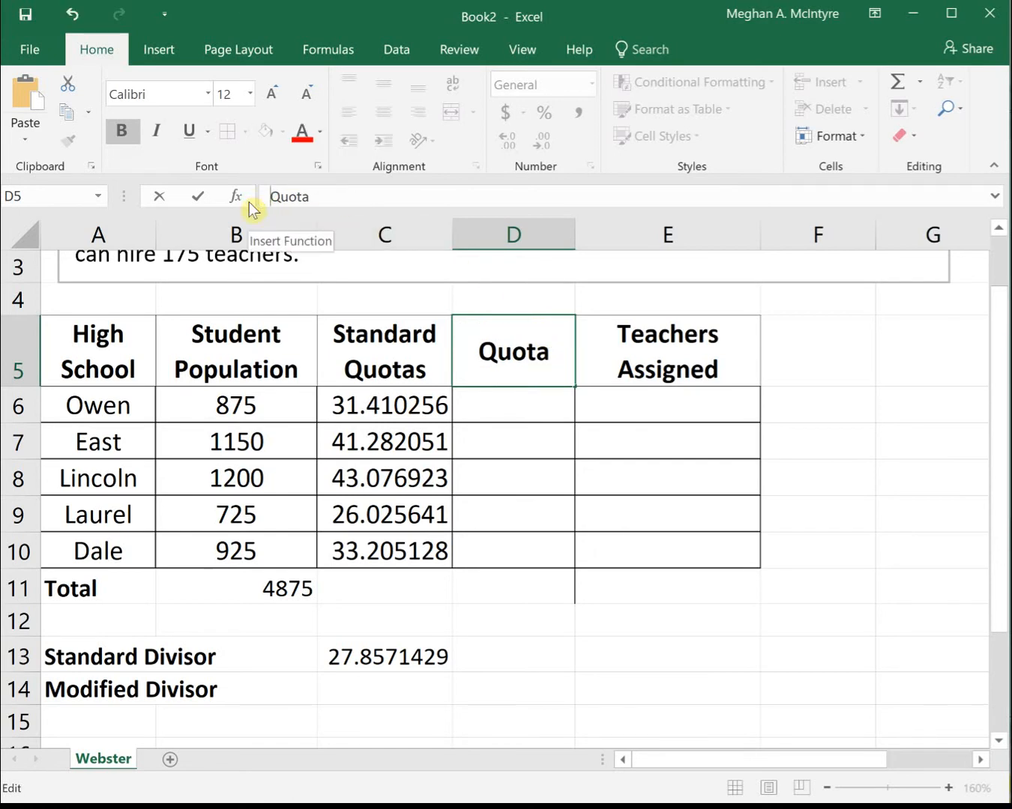
click(513, 441)
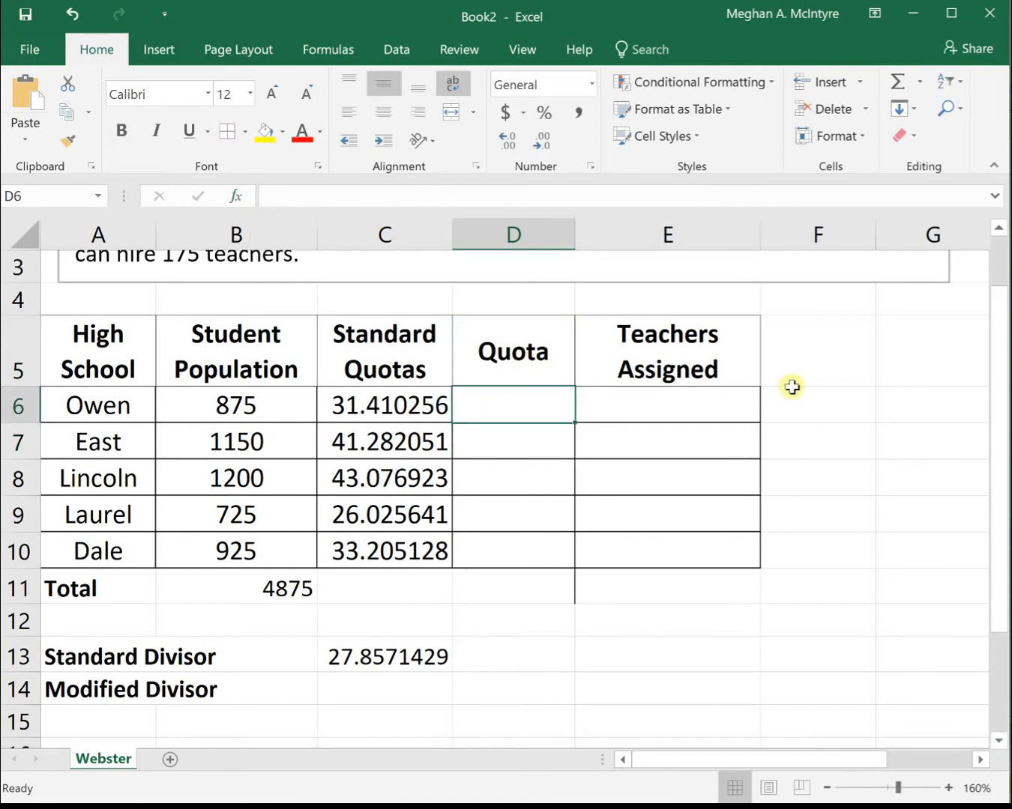
Step: Fill D6:D10 with =ROUND(C6, 0), giving whole-number quotas 31, 41, 43, 26, 33
text(=round()
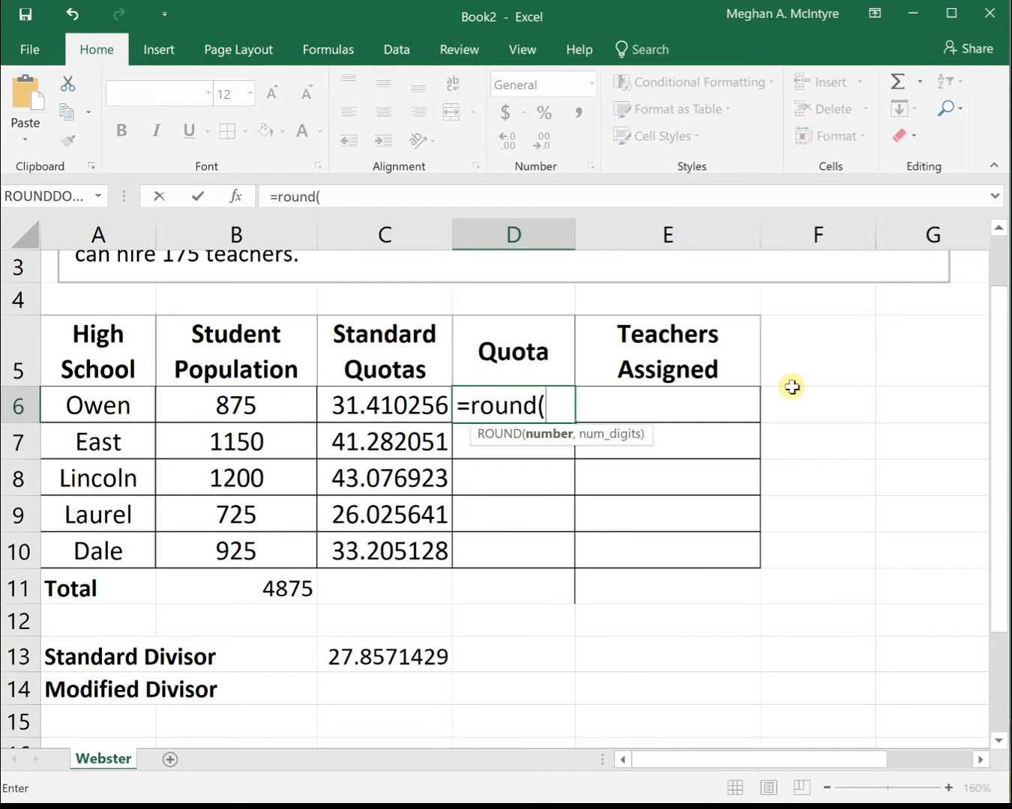
mouse_move(390, 417)
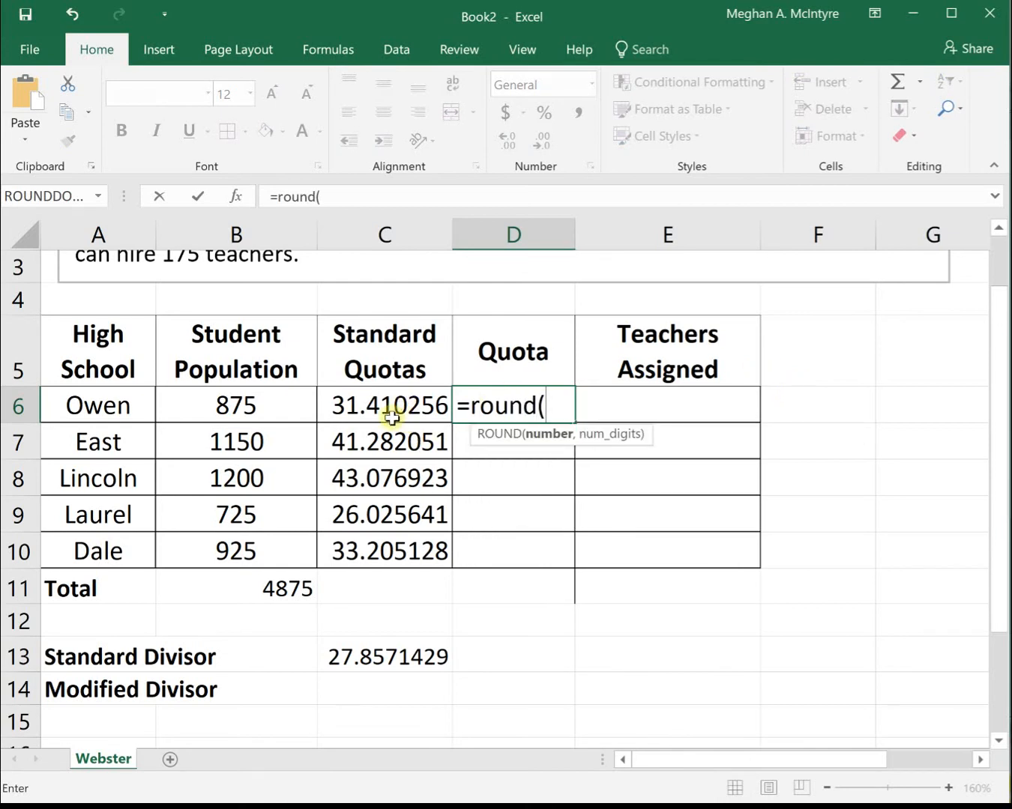
click(384, 405)
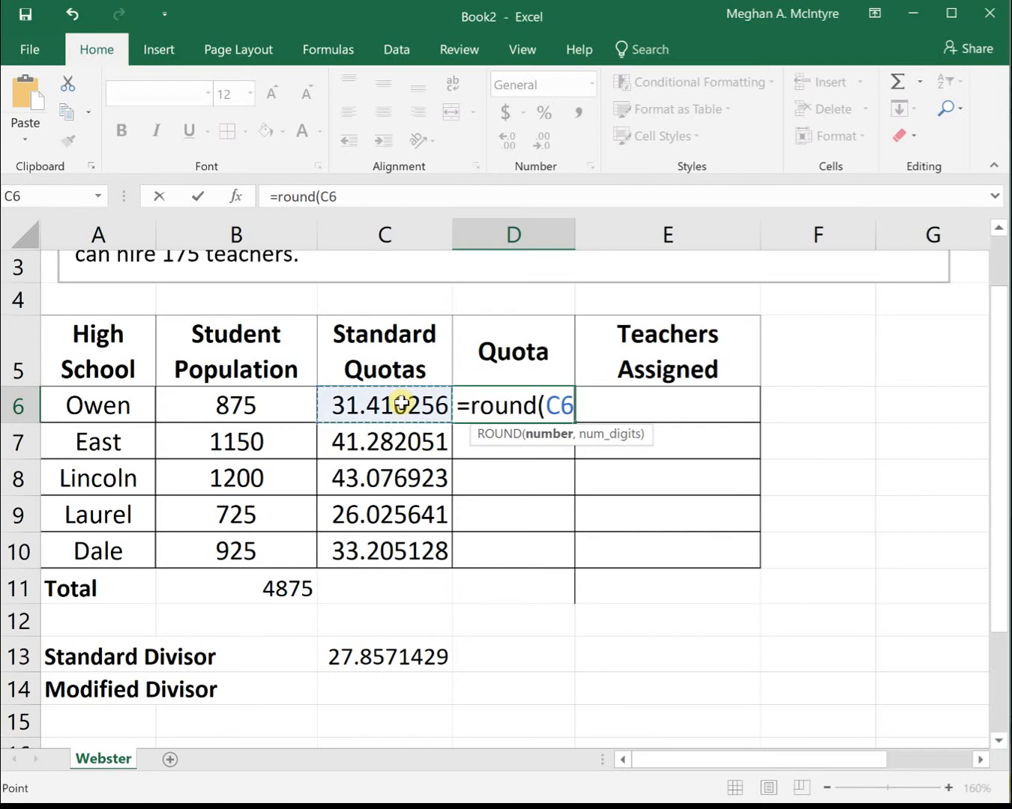
text(, 0)
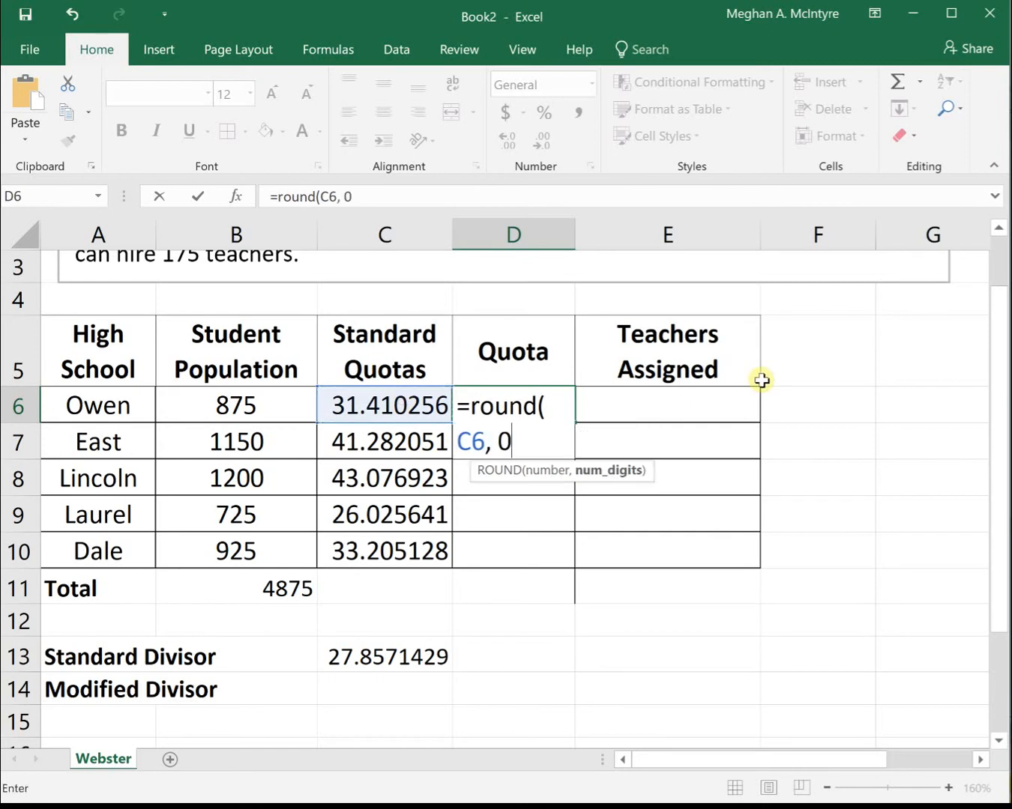
text())
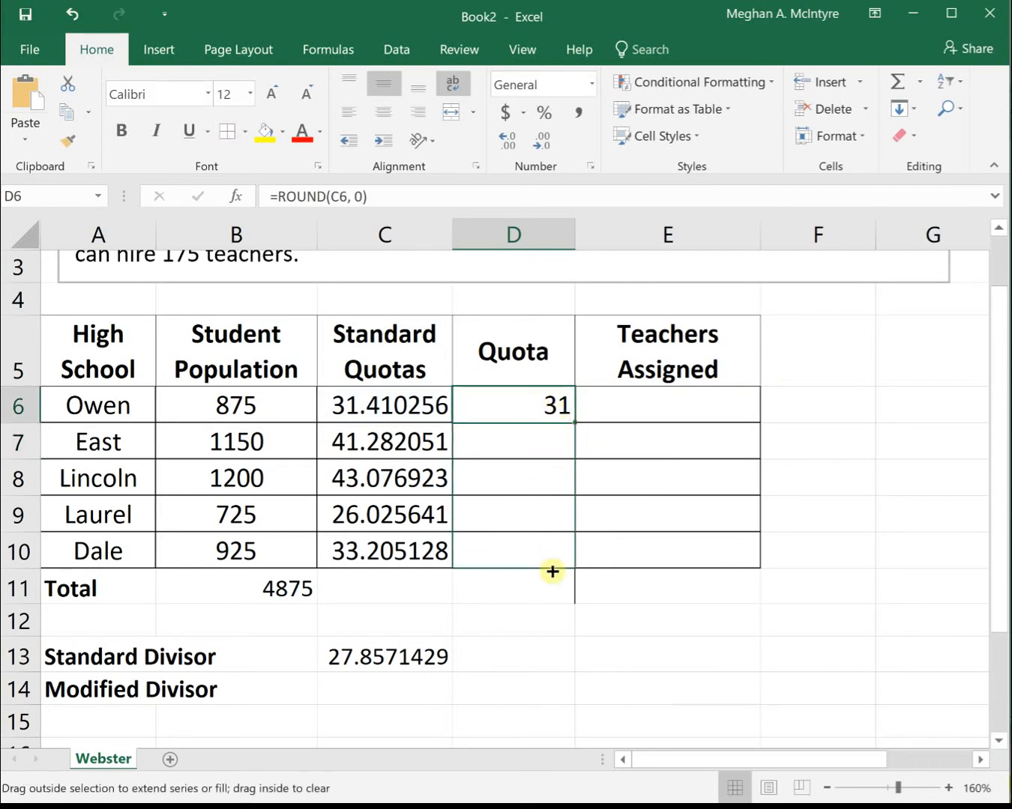
drag(552, 405, 552, 551)
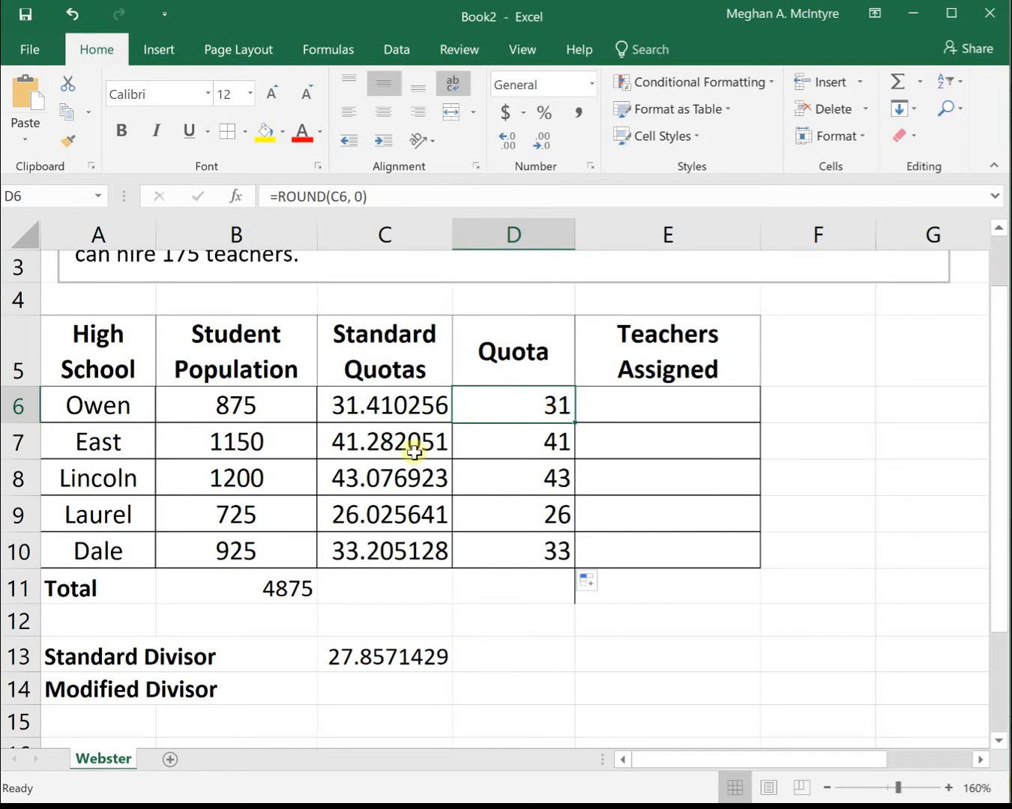
mouse_move(423, 480)
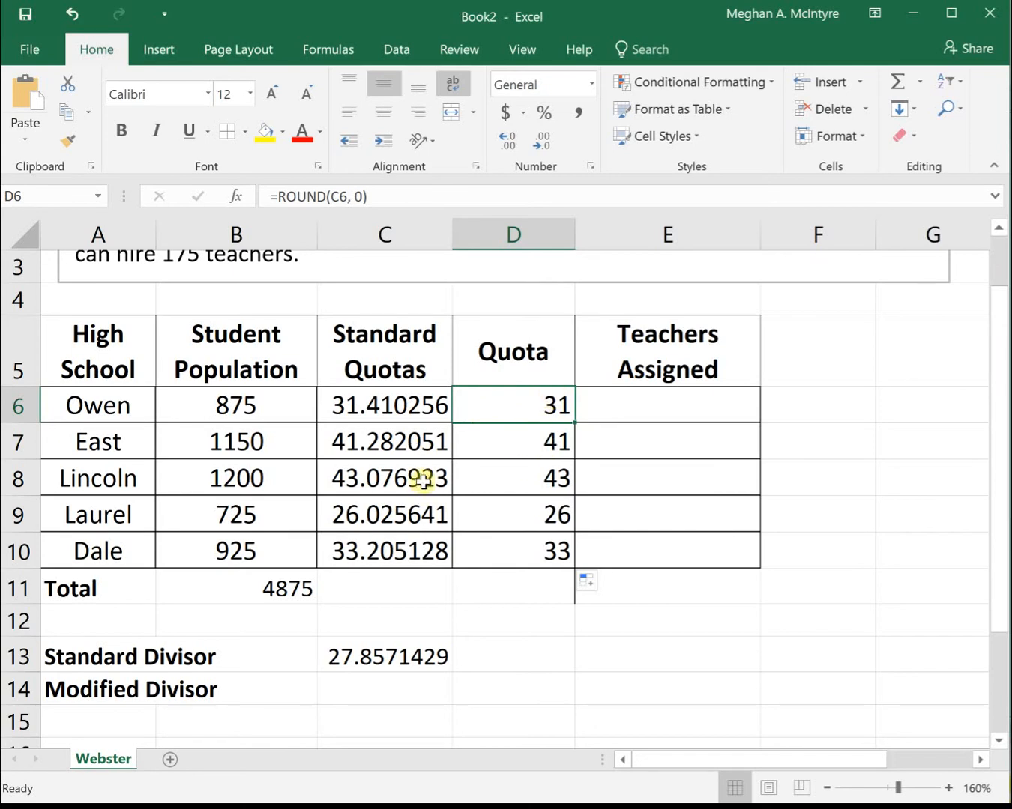
mouse_move(498, 587)
text(=sum(D6:D10))
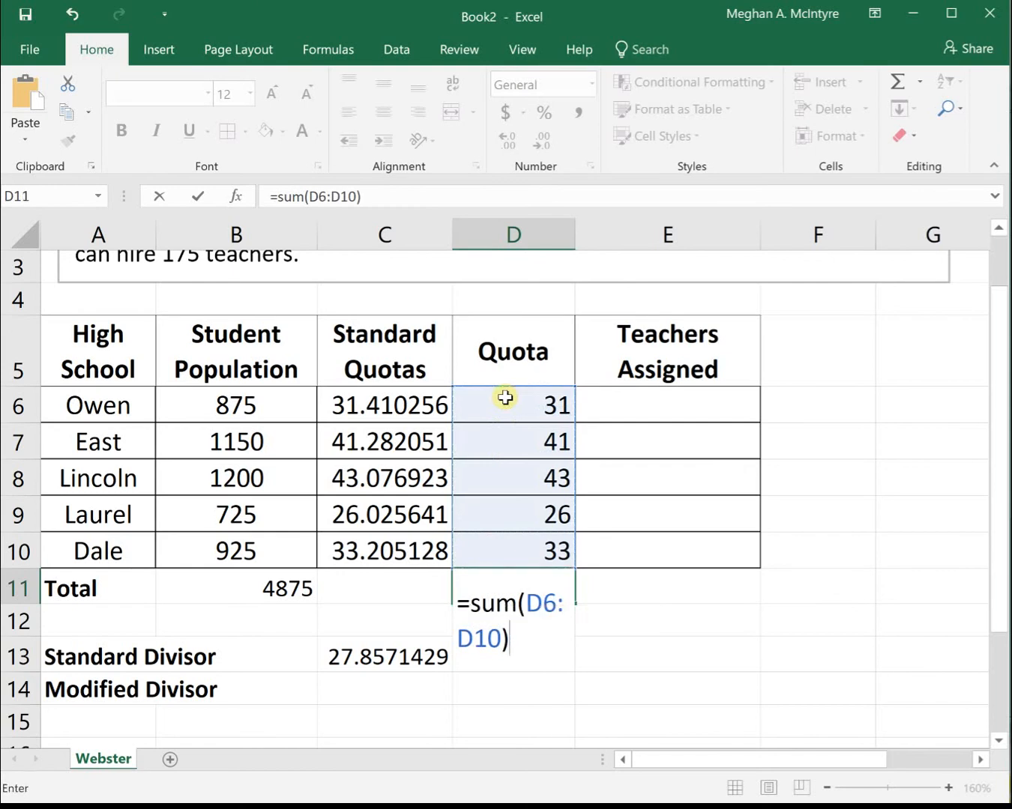
Step: Total the rounded quotas in D11 with =SUM(D6:D10), giving 174
key(enter)
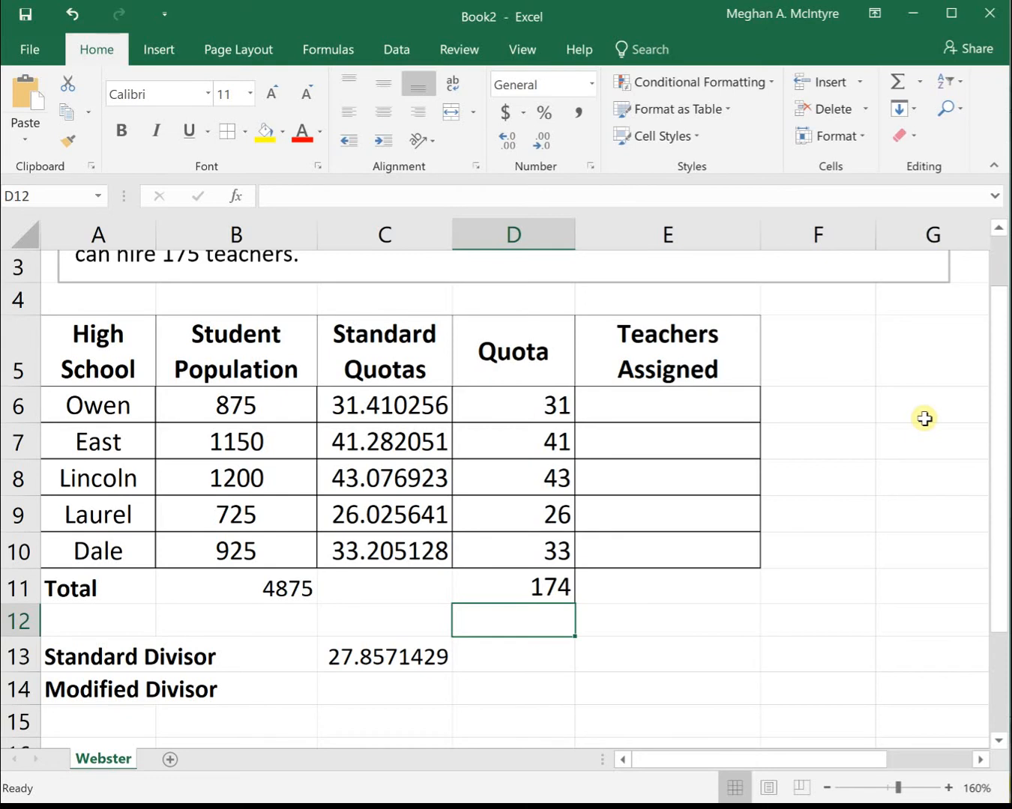
mouse_move(396, 675)
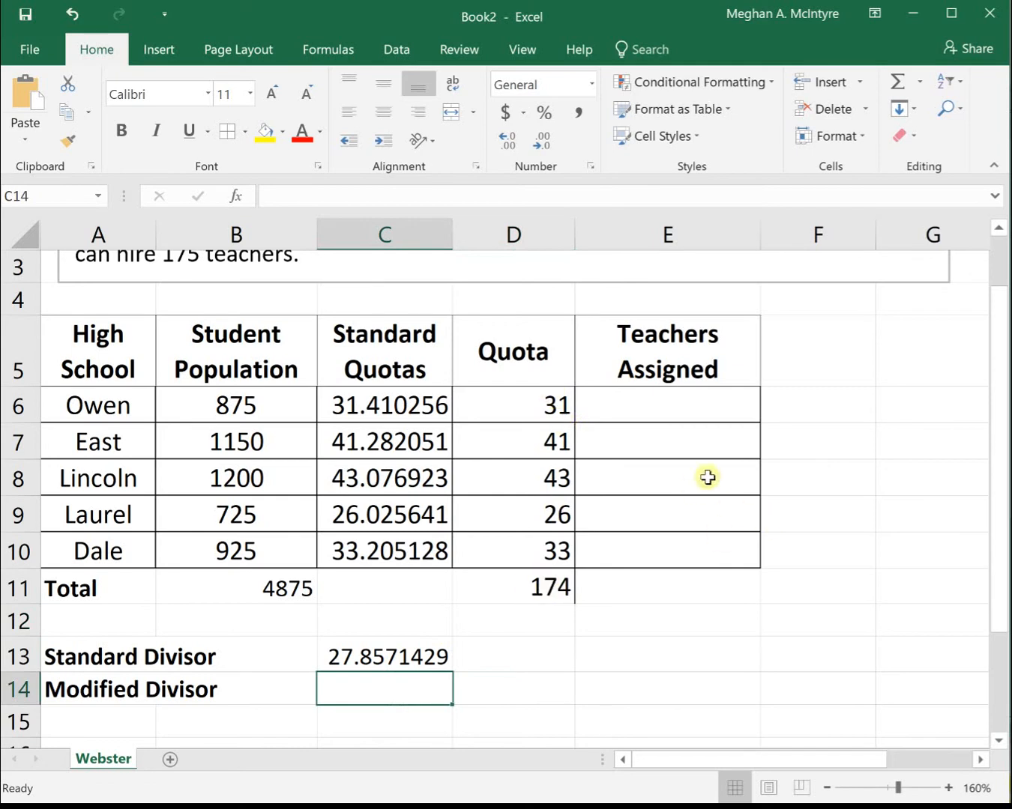
mouse_move(661, 486)
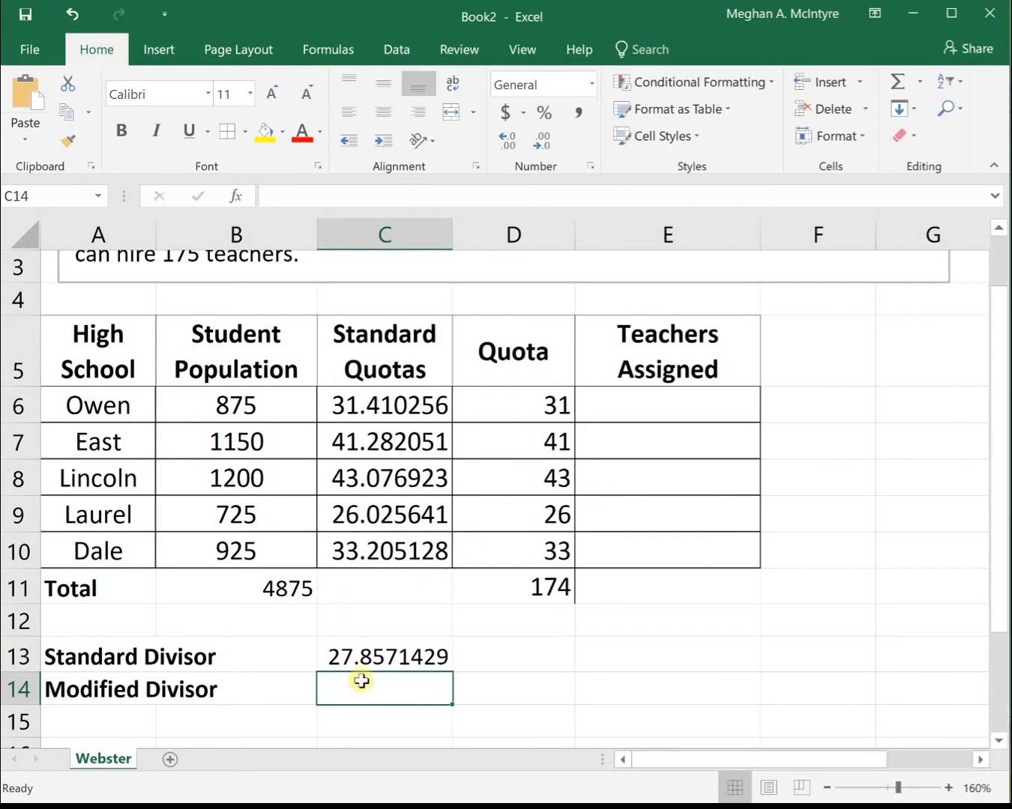
mouse_move(386, 693)
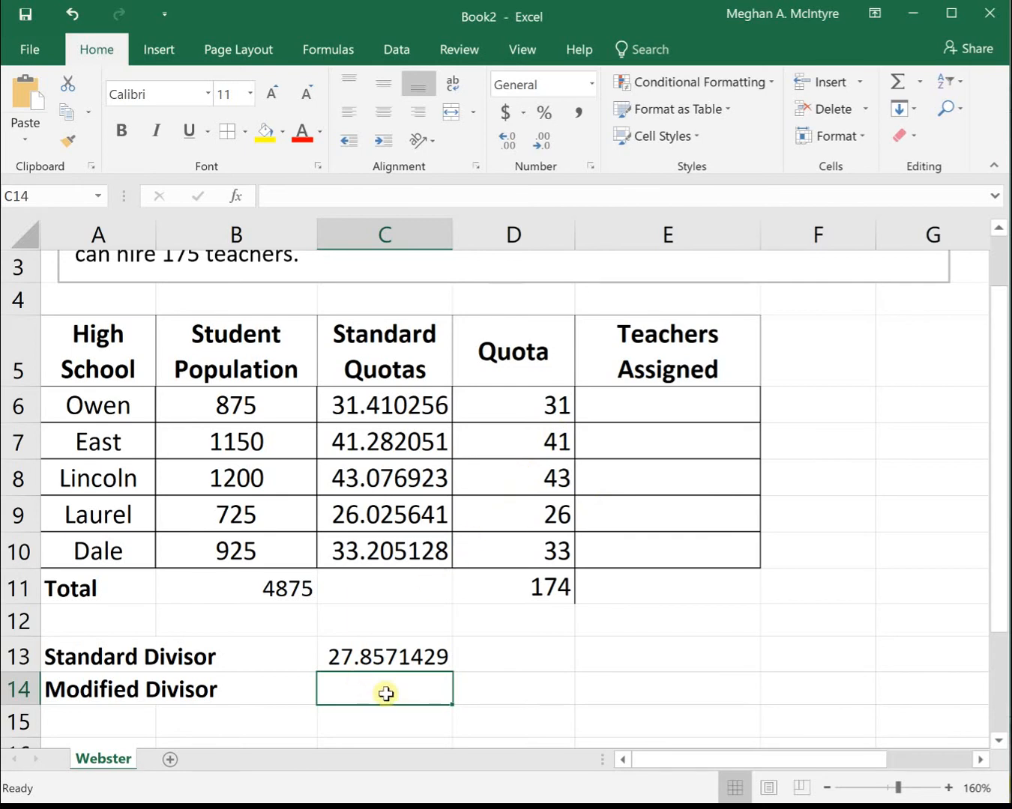
Step: Enter a modified divisor of 27 and repoint the standard quota formulas to it, filled down C6:C10
text(27)
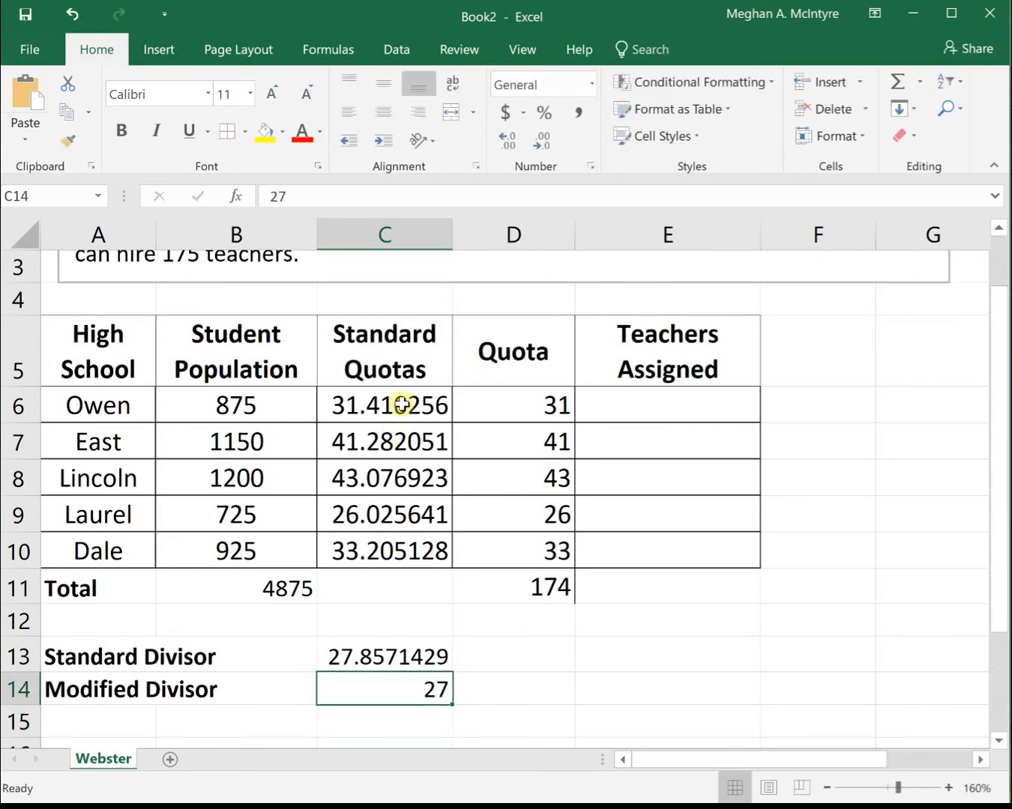
double_click(384, 404)
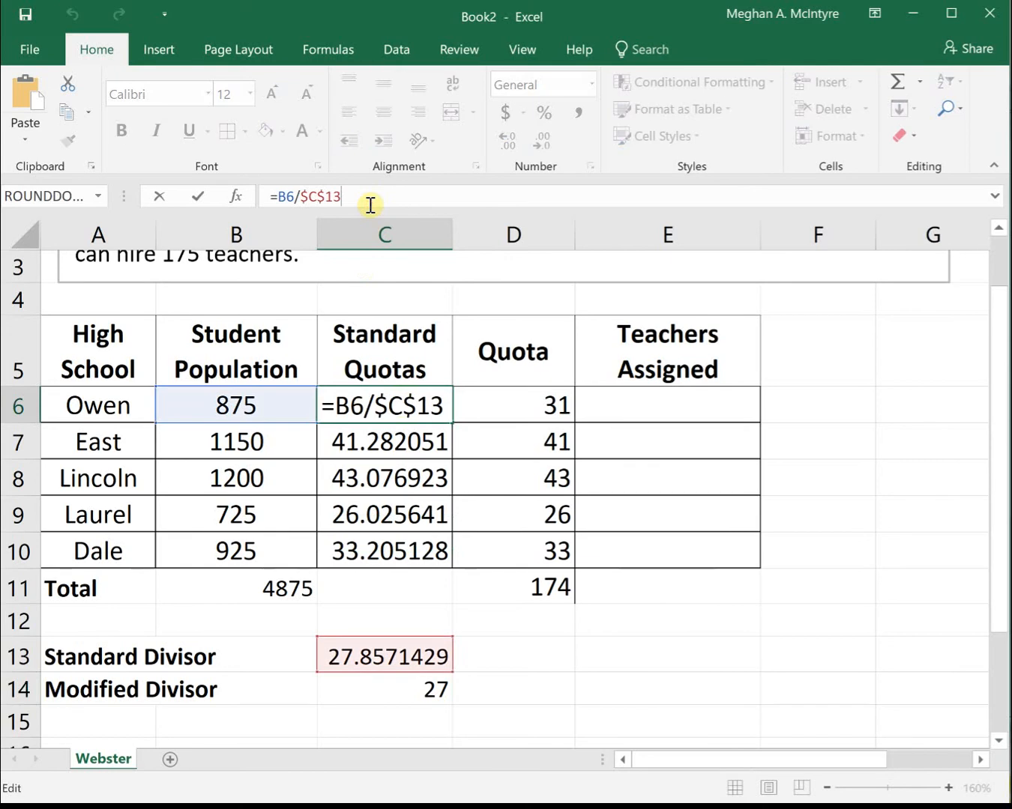
click(383, 688)
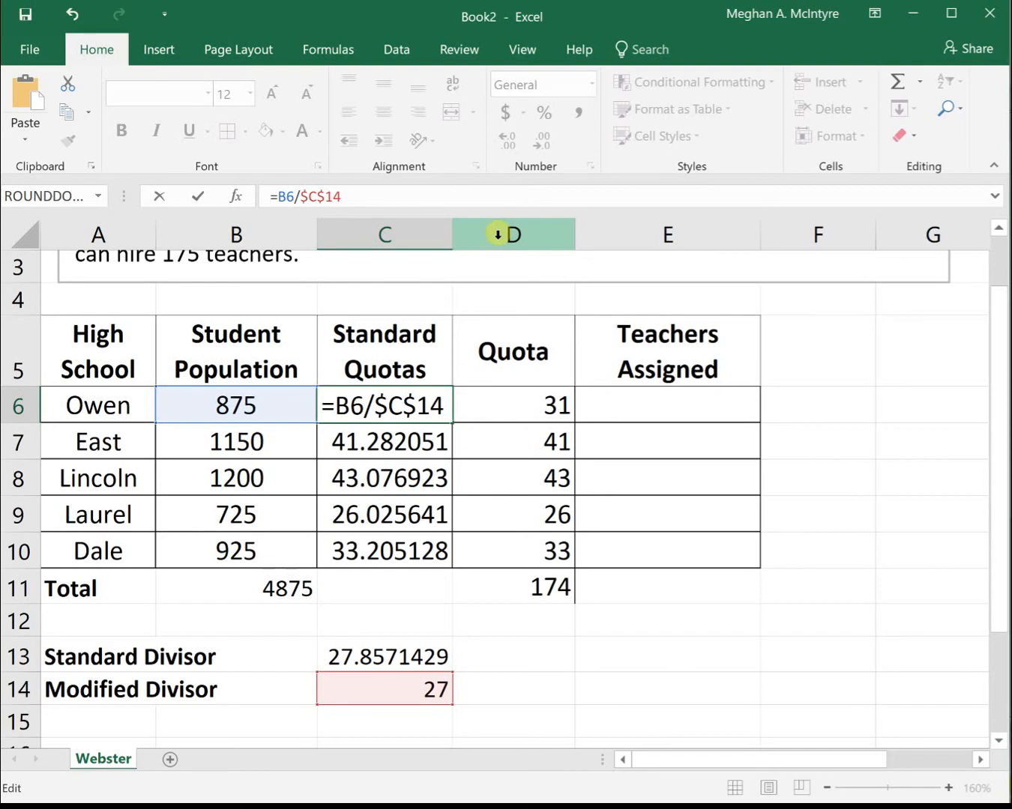
click(323, 196)
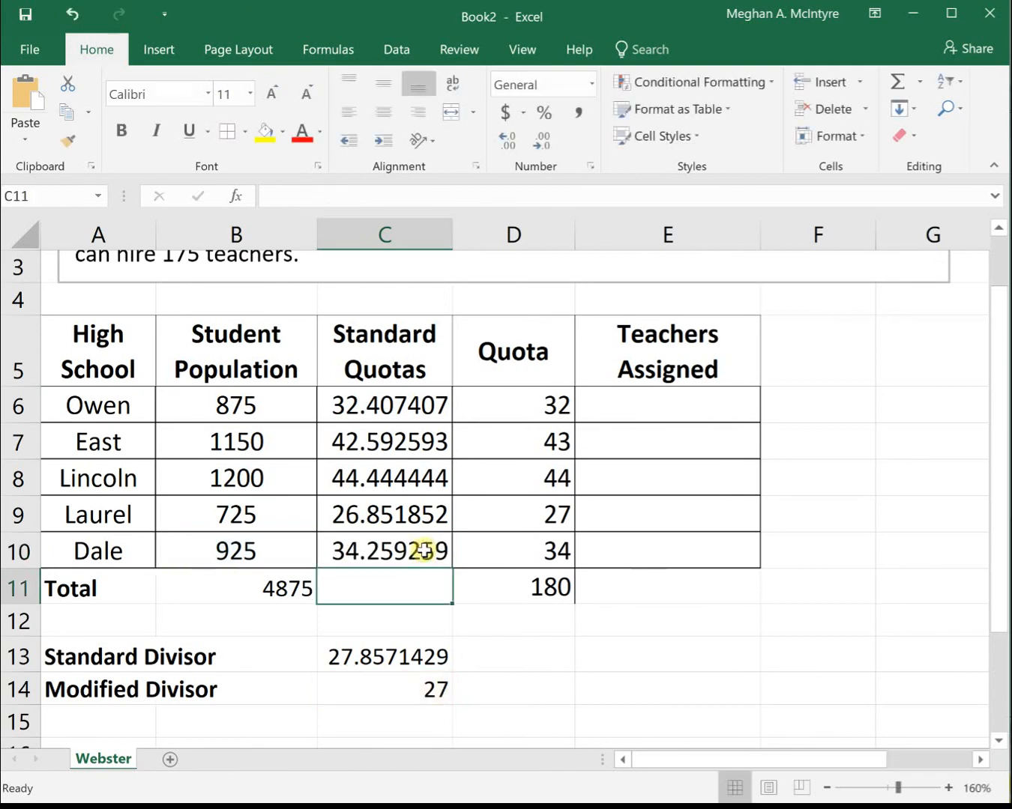
Step: Re-enter =ROUND(C6, 0) in the Quota column and select the modified divisor to adjust it
text(=ROUND(C6, 0))
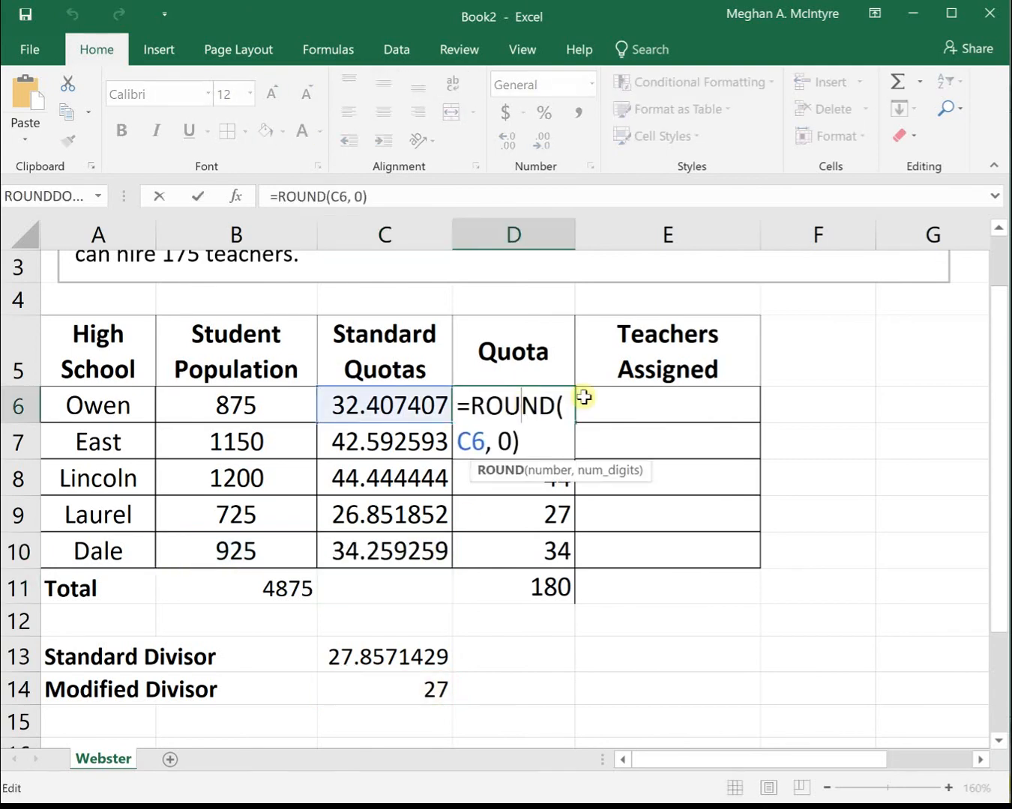
mouse_move(665, 404)
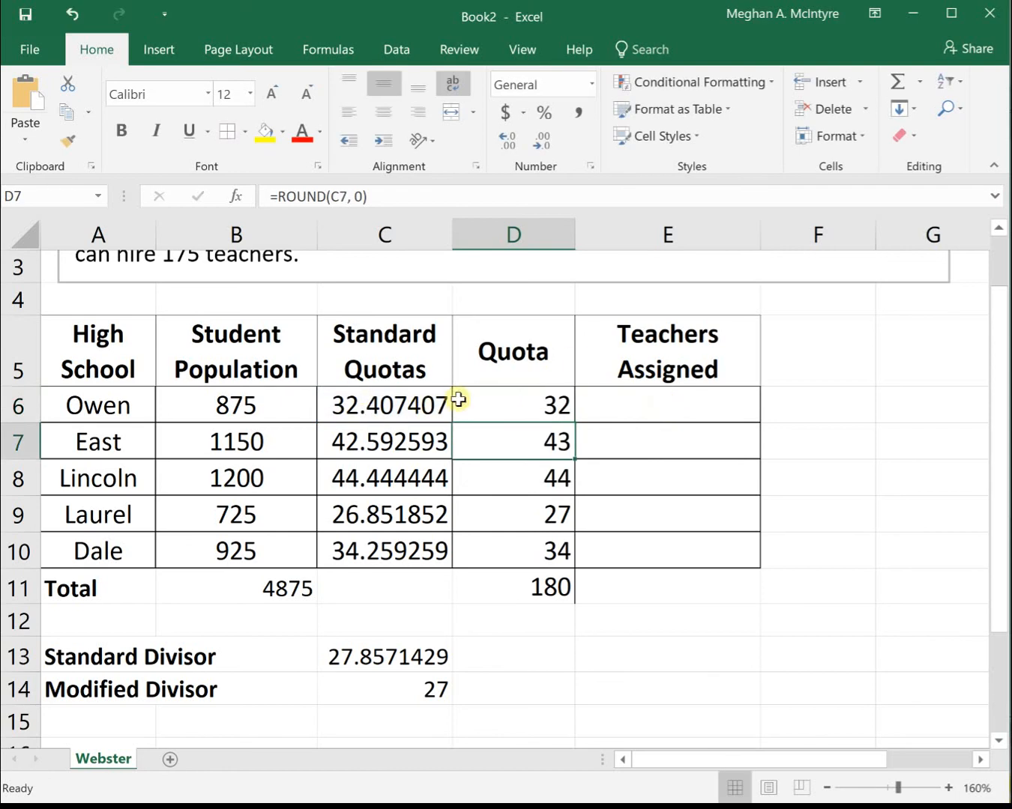
mouse_move(360, 458)
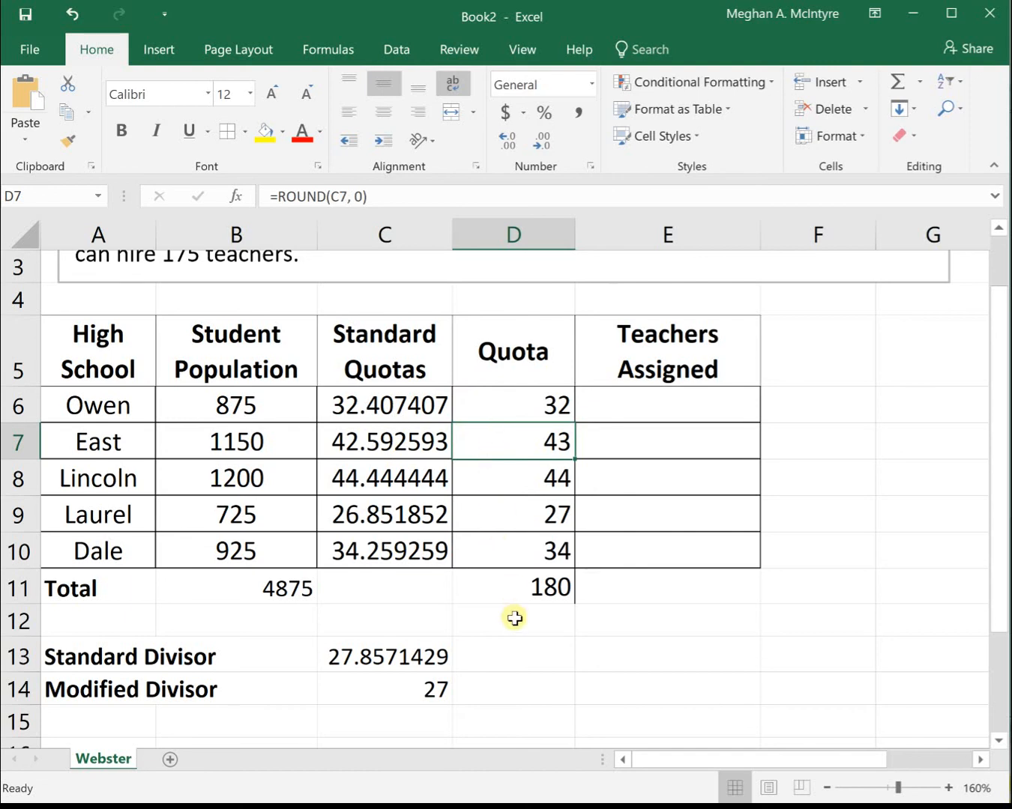
mouse_move(525, 579)
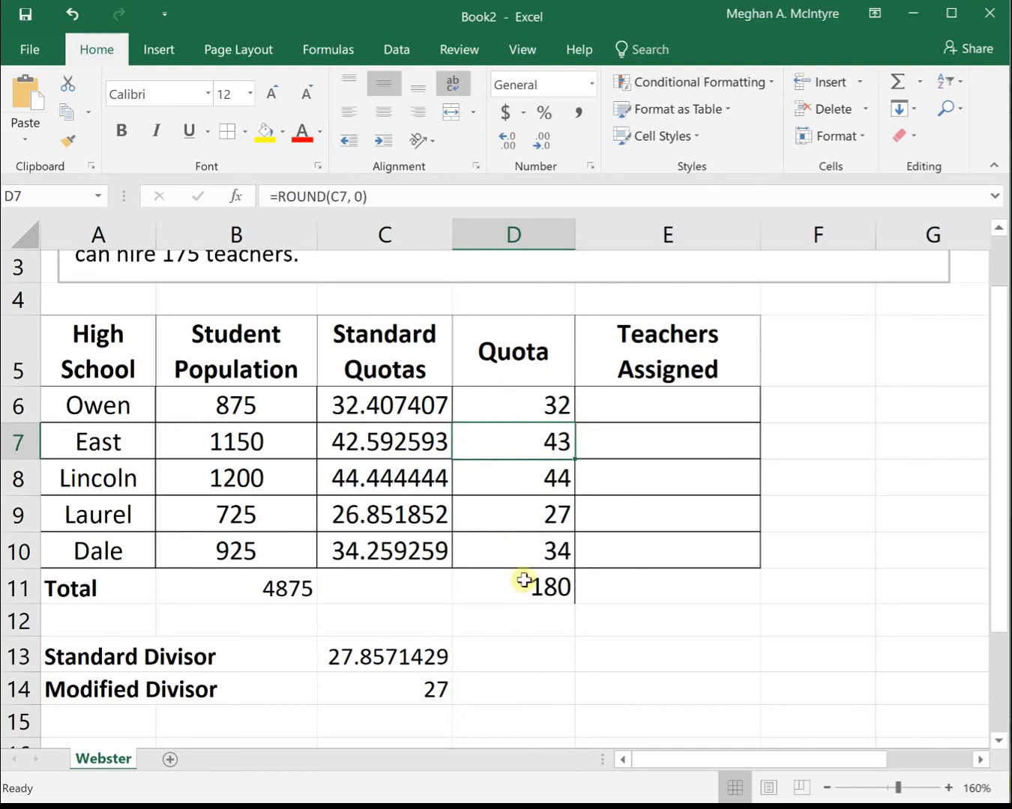
mouse_move(375, 699)
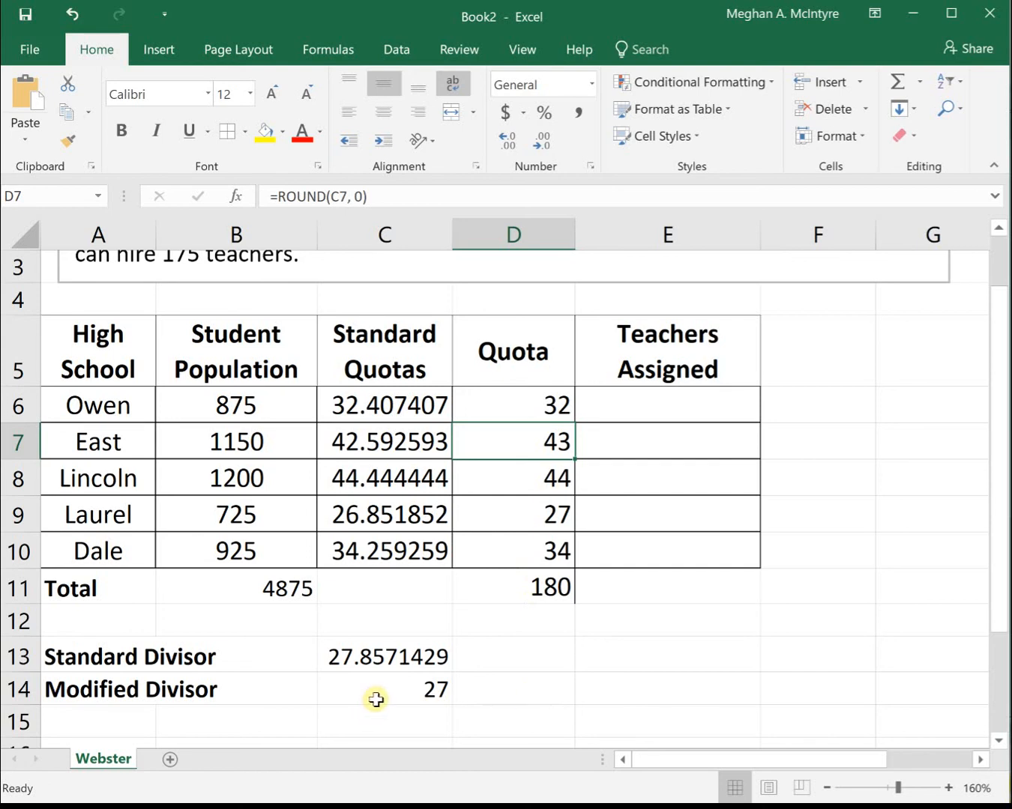
click(378, 689)
text(2)
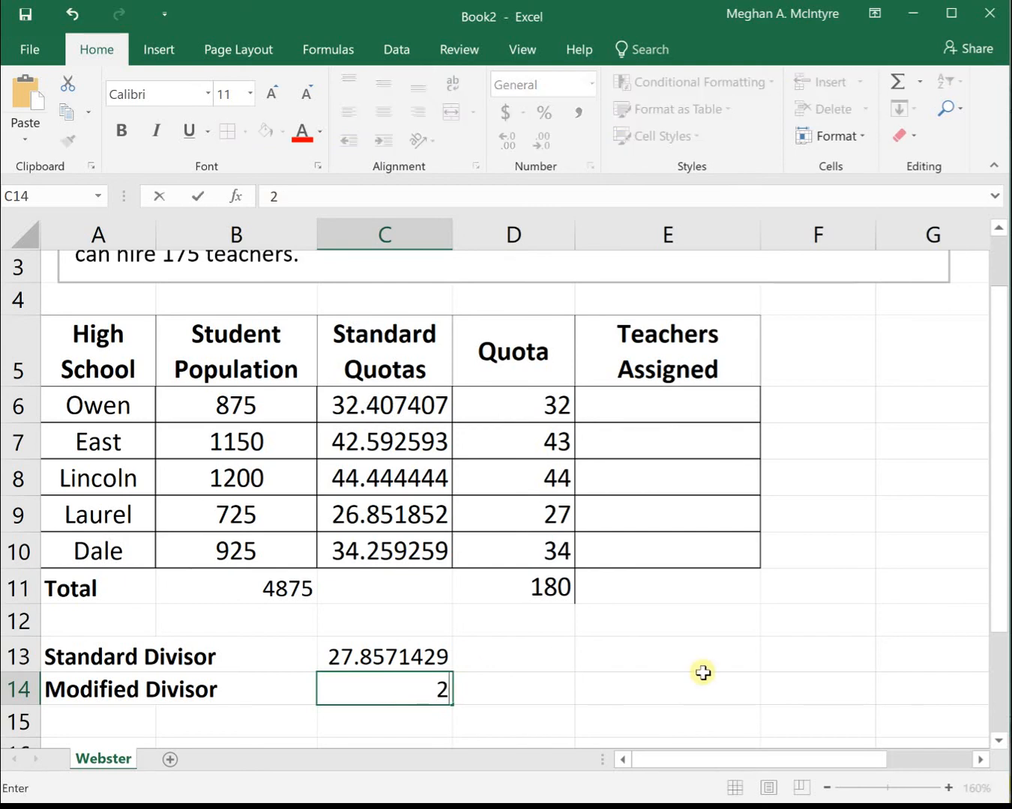
Step: Try modified divisors 27.5, then 27.7, watching the quota total approach 175
text(7.5)
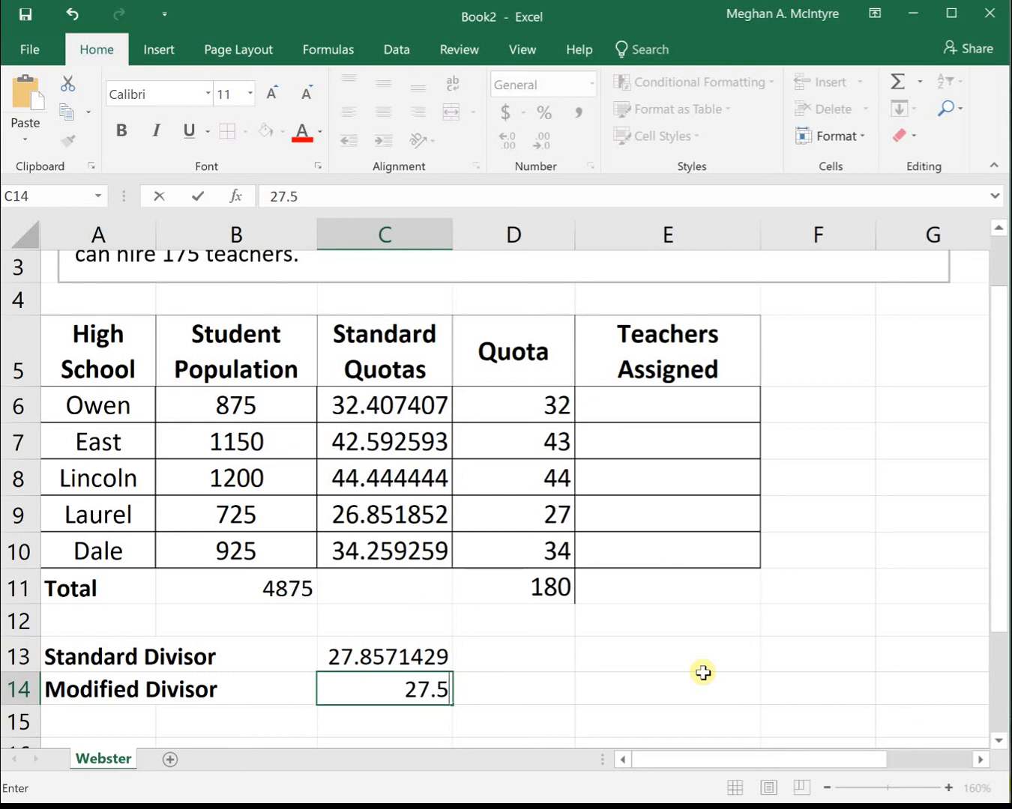
key(enter)
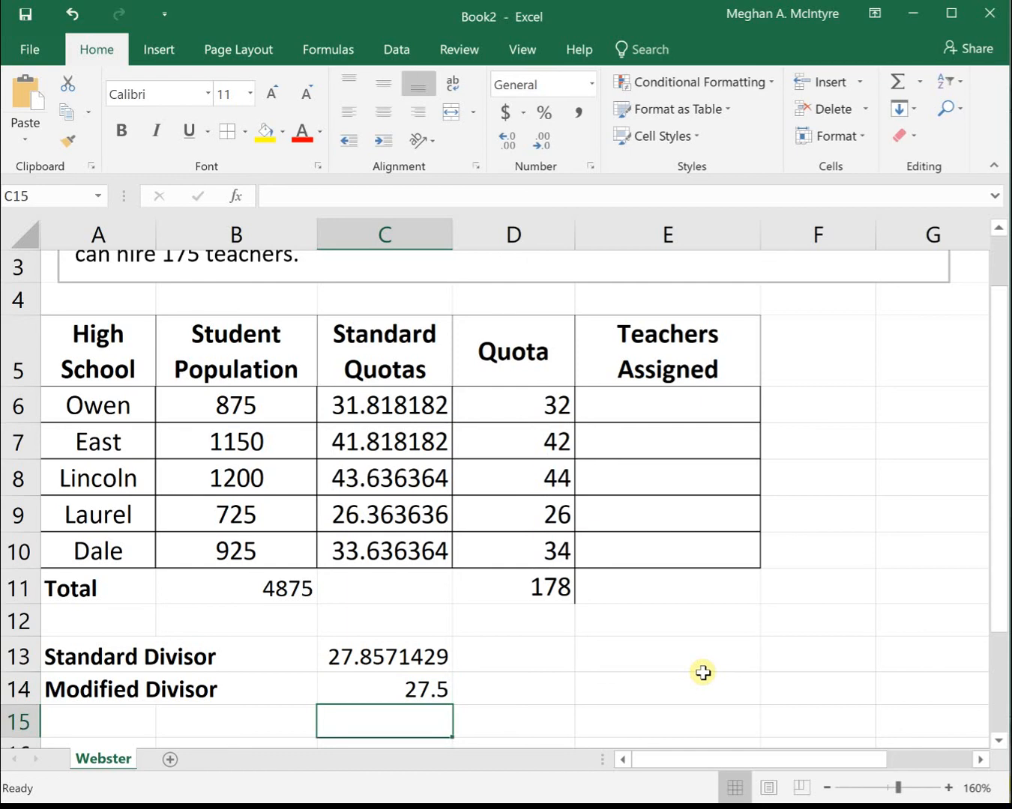
mouse_move(543, 609)
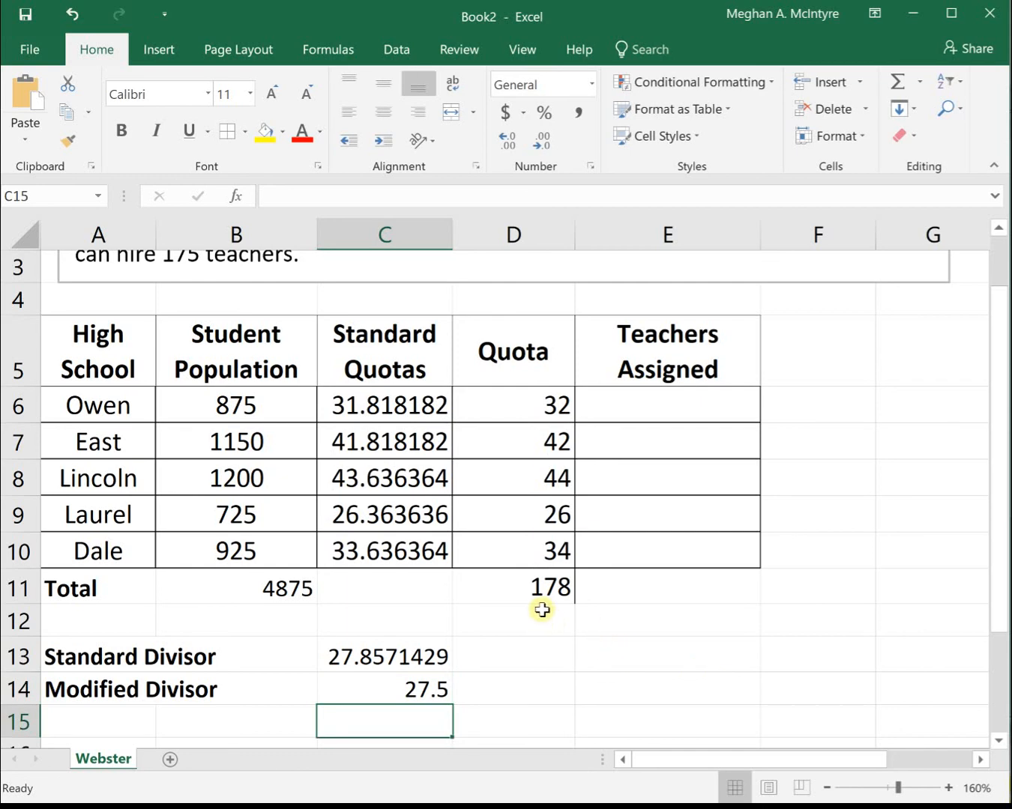
click(384, 689)
text(27.8)
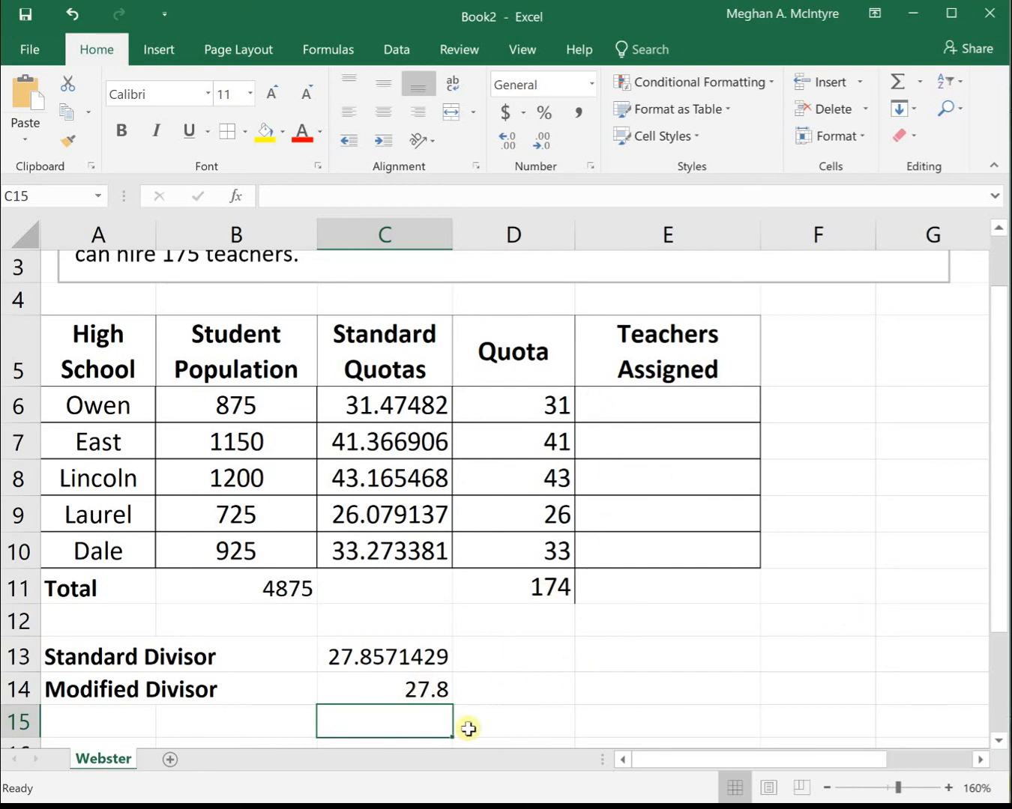
text(2)
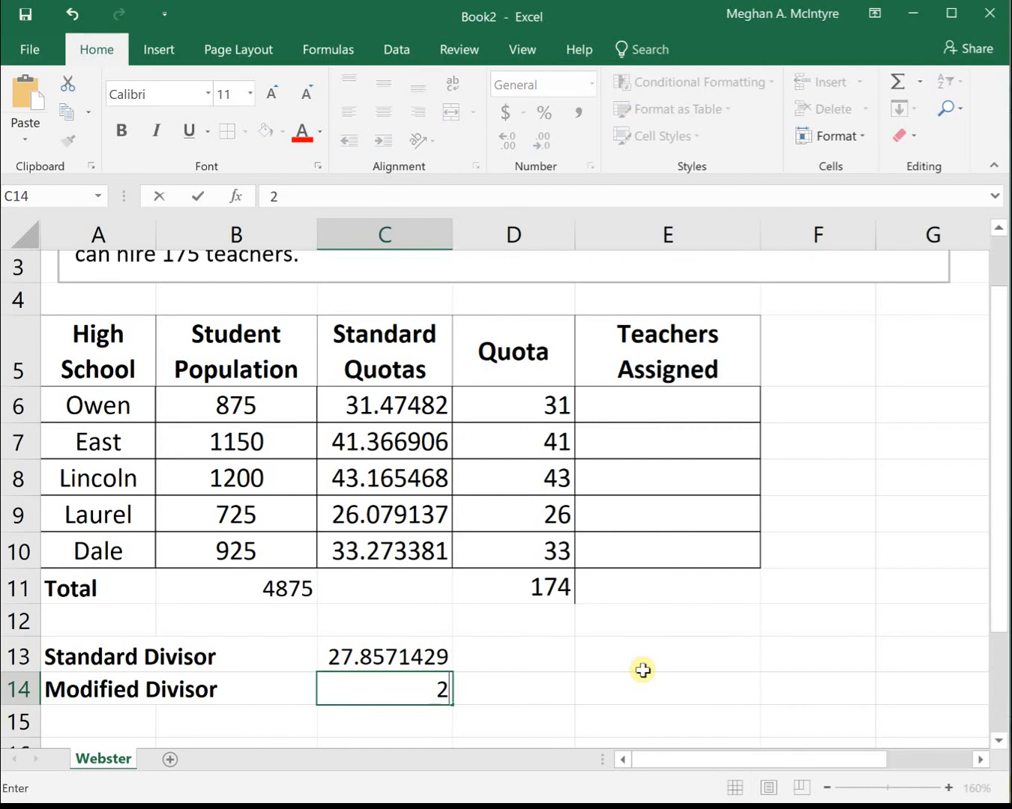
text(27.7)
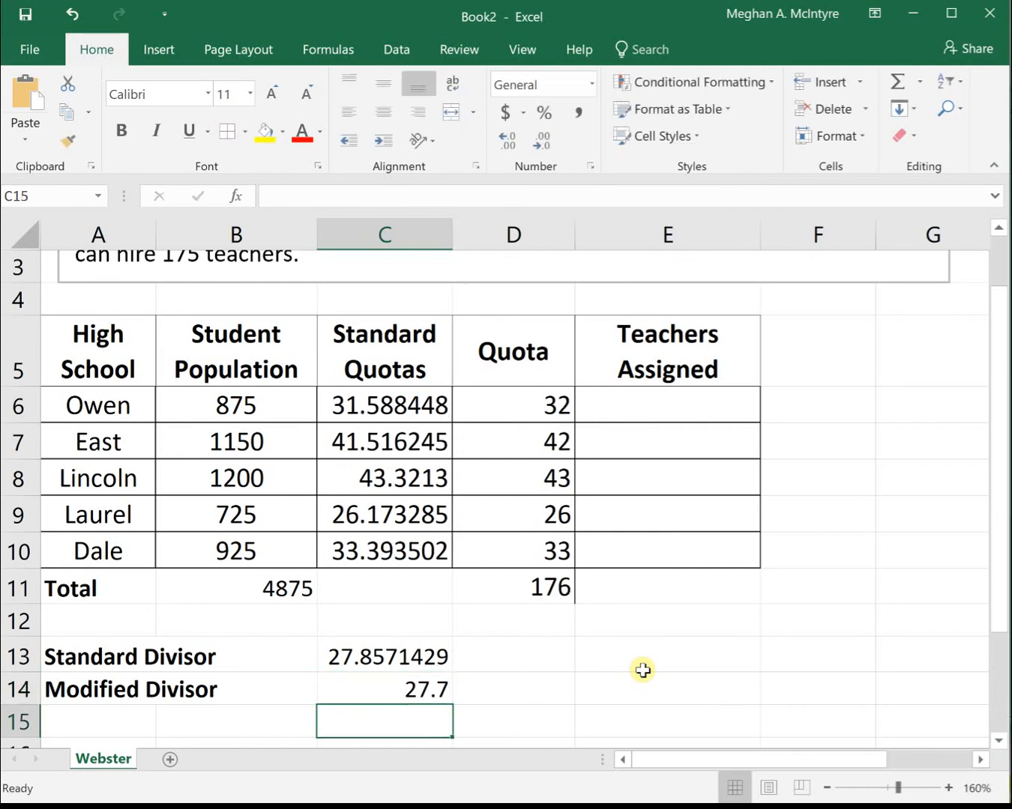
mouse_move(622, 639)
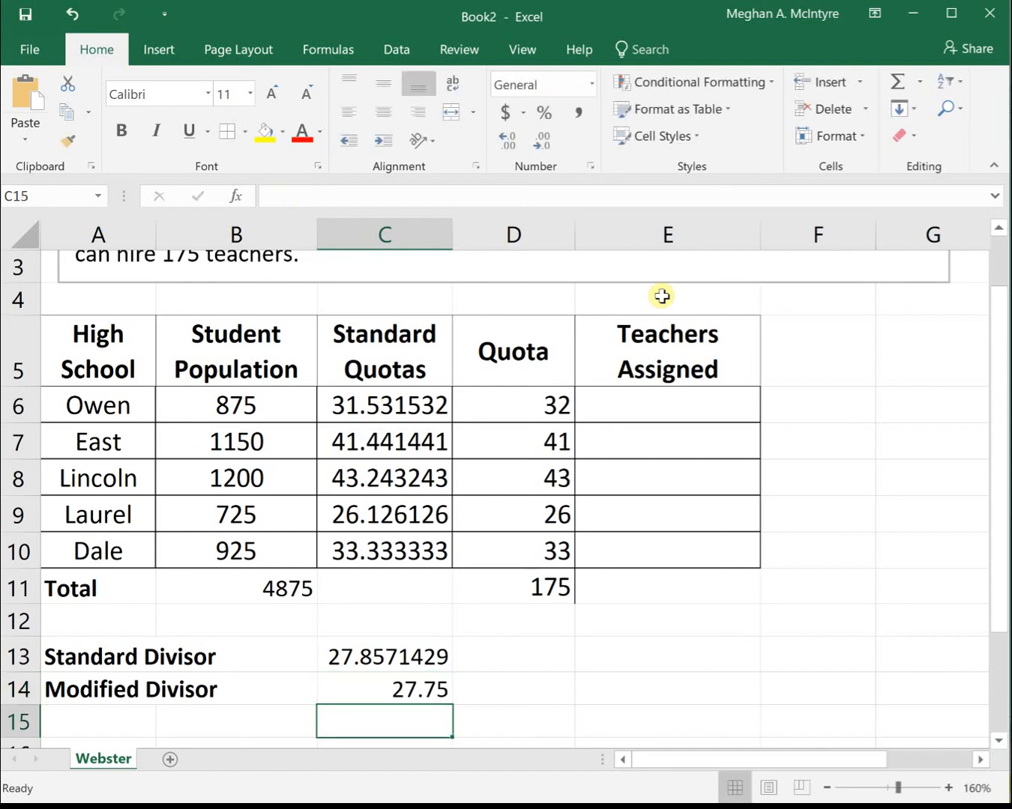
mouse_move(677, 410)
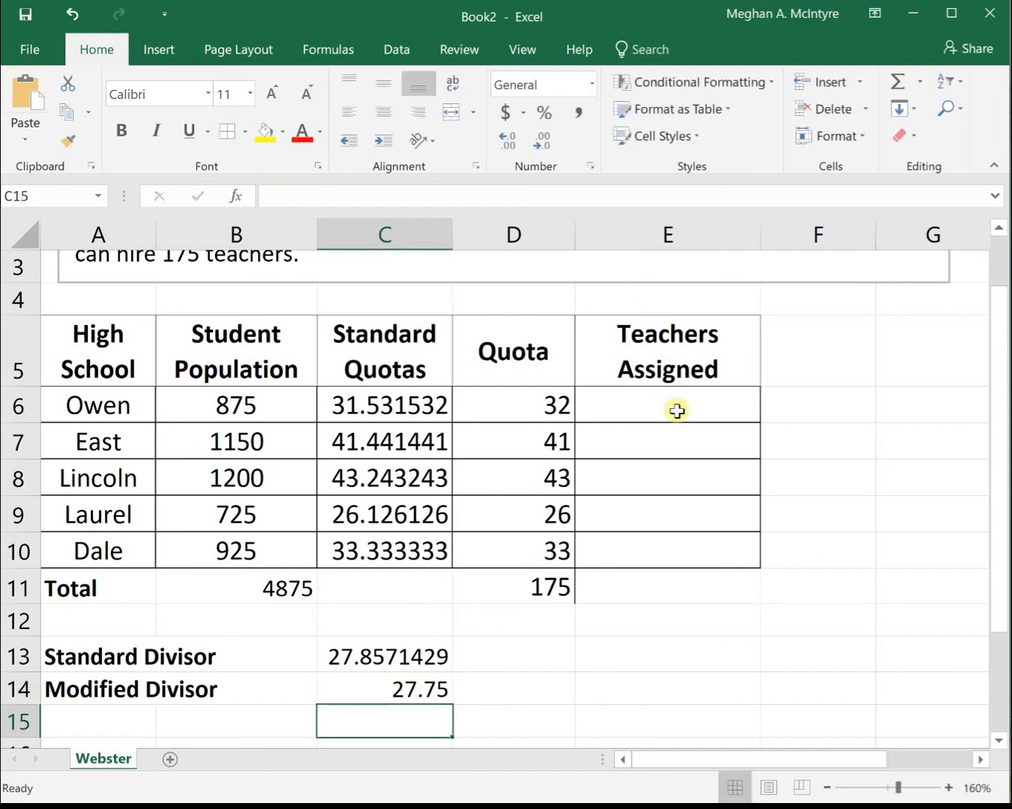
Step: Enter teachers assigned 32, 41, 43, 26 and 33 in E6:E10
text(32)
click(667, 440)
text(41)
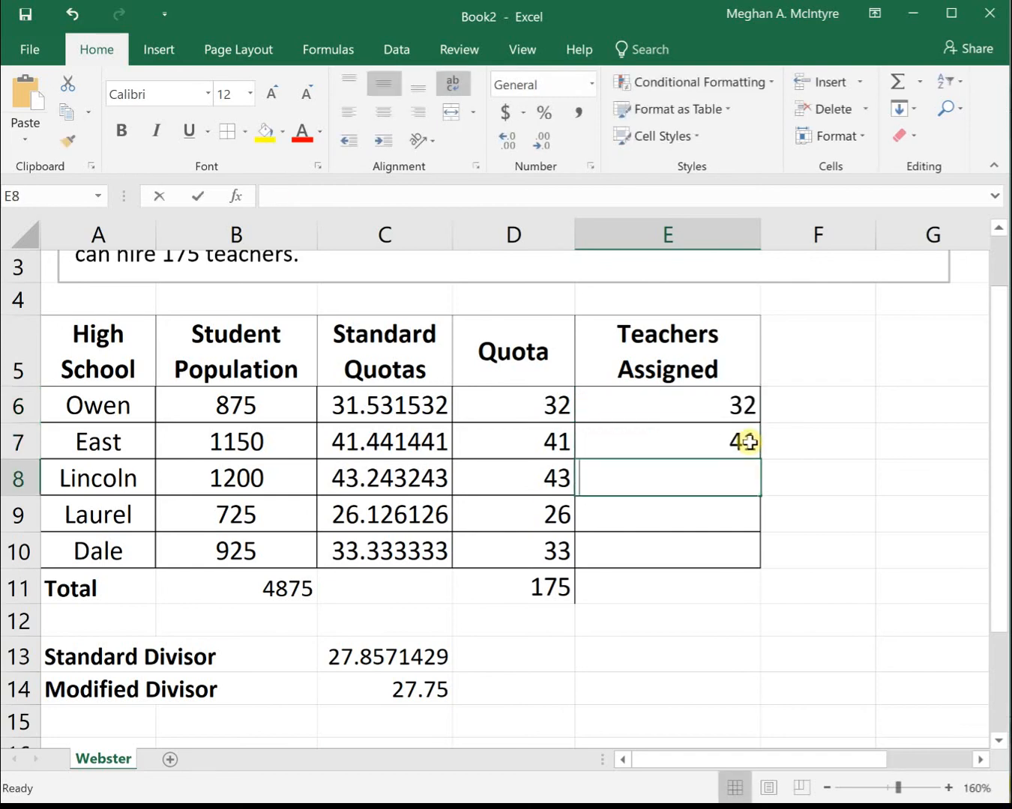
text(26)
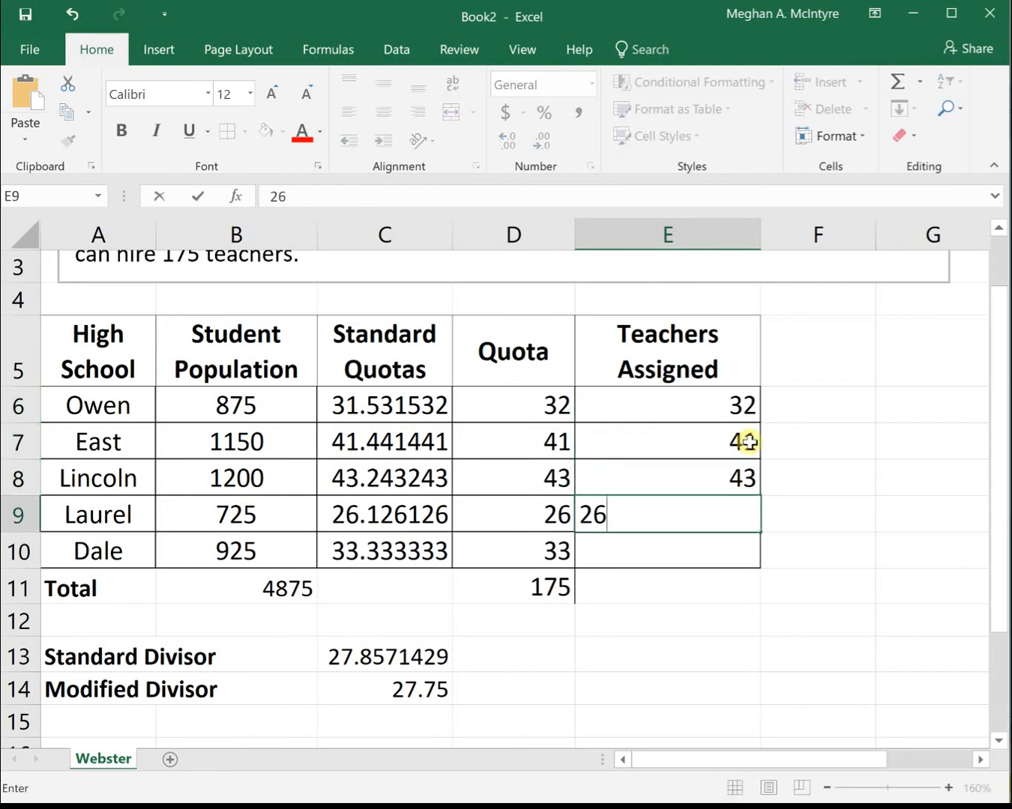
key(enter)
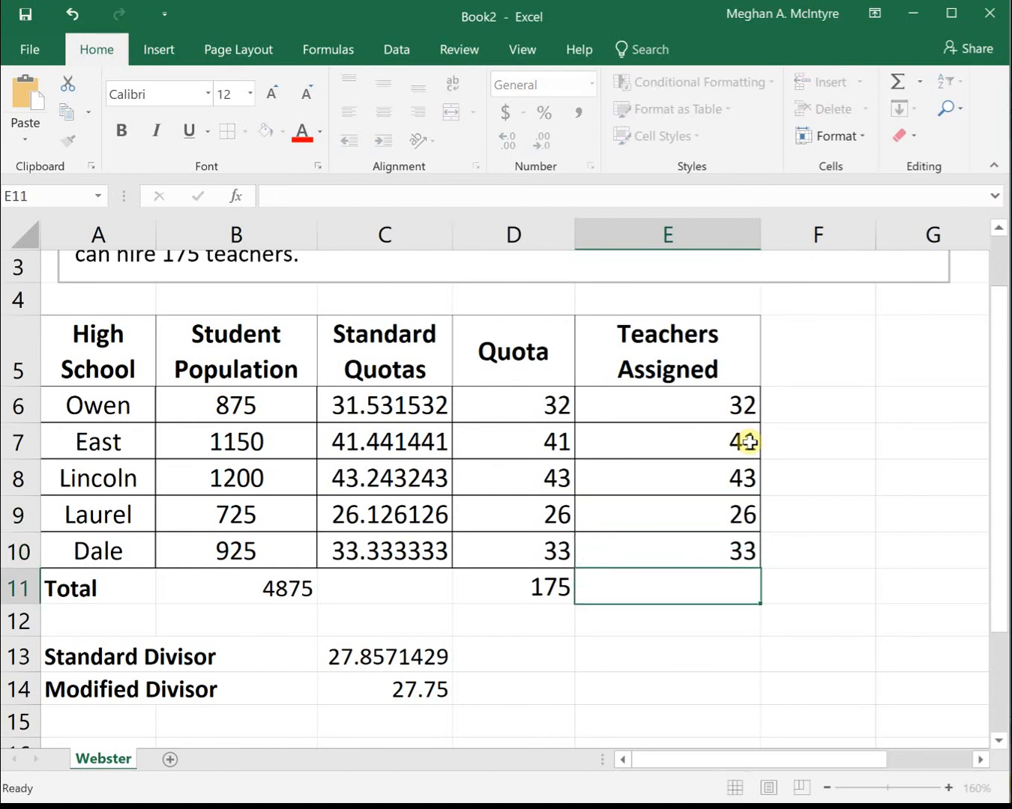